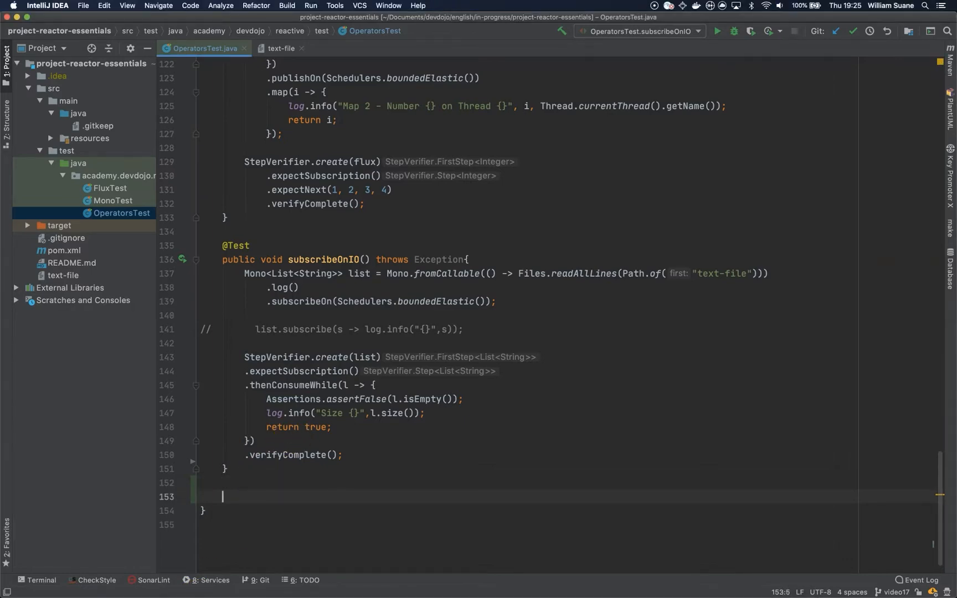
- Write private Flux<Object> emptyFlux() returning Flux.empty() and reformat the file
{"action": "type", "text": "pri"}
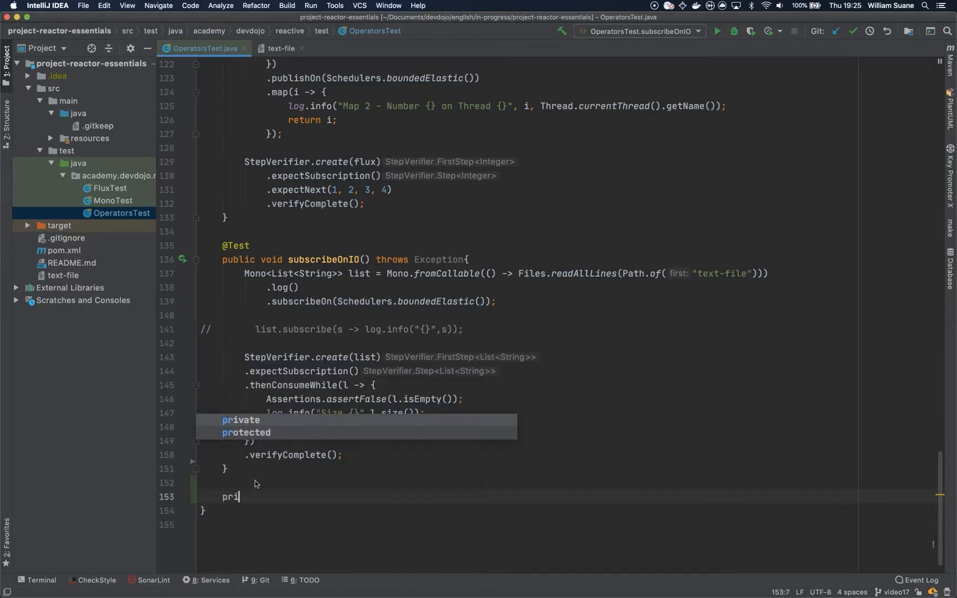
{"action": "key", "text": "Tab"}
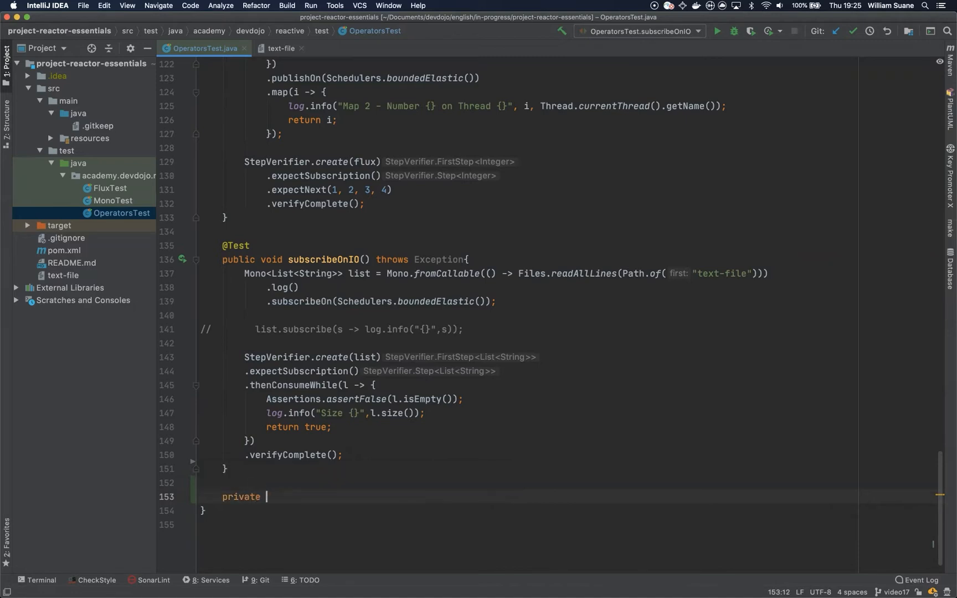
{"action": "type", "text": "Flux"}
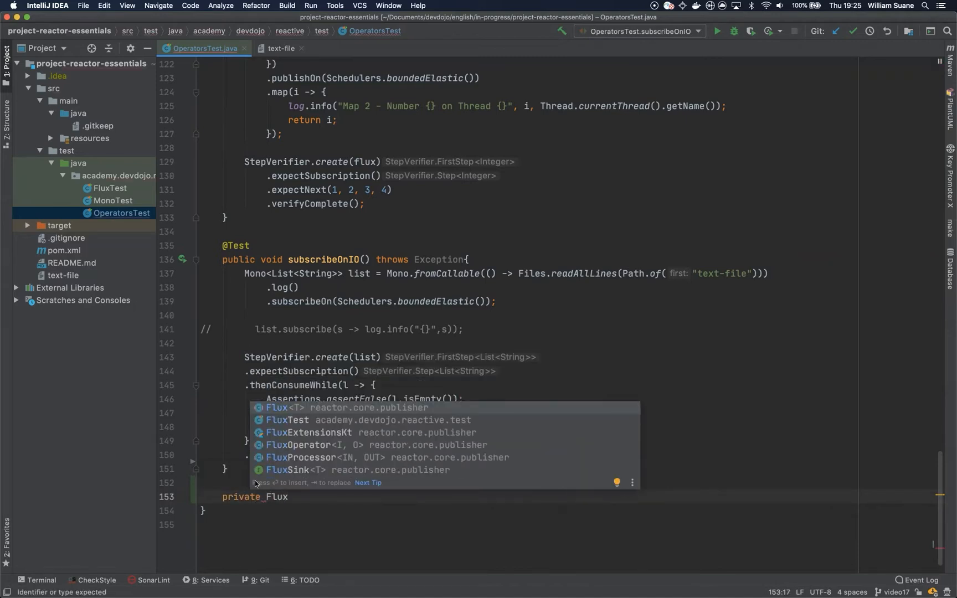
{"action": "type", "text": "<O>"}
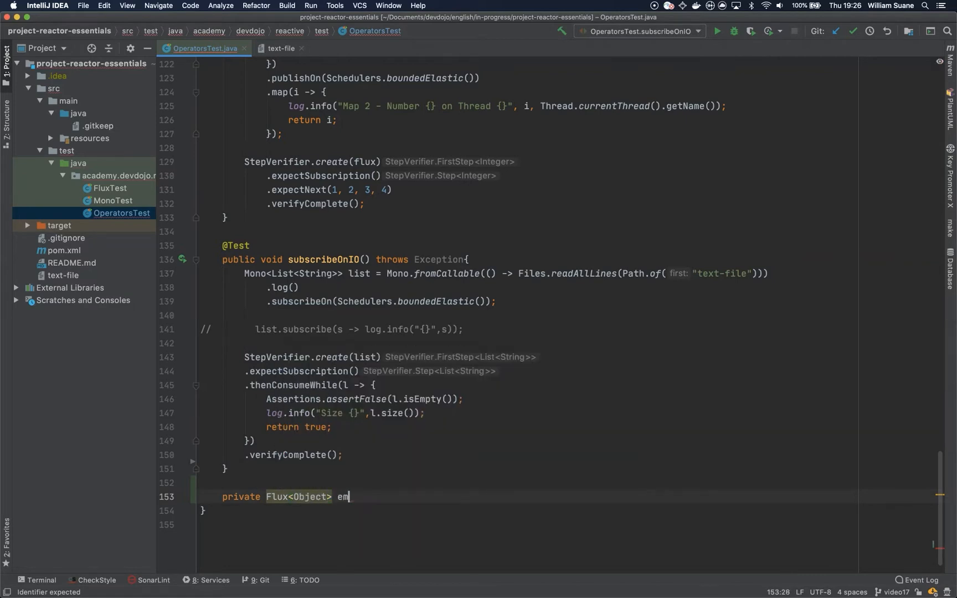
{"action": "type", "text": "pty"}
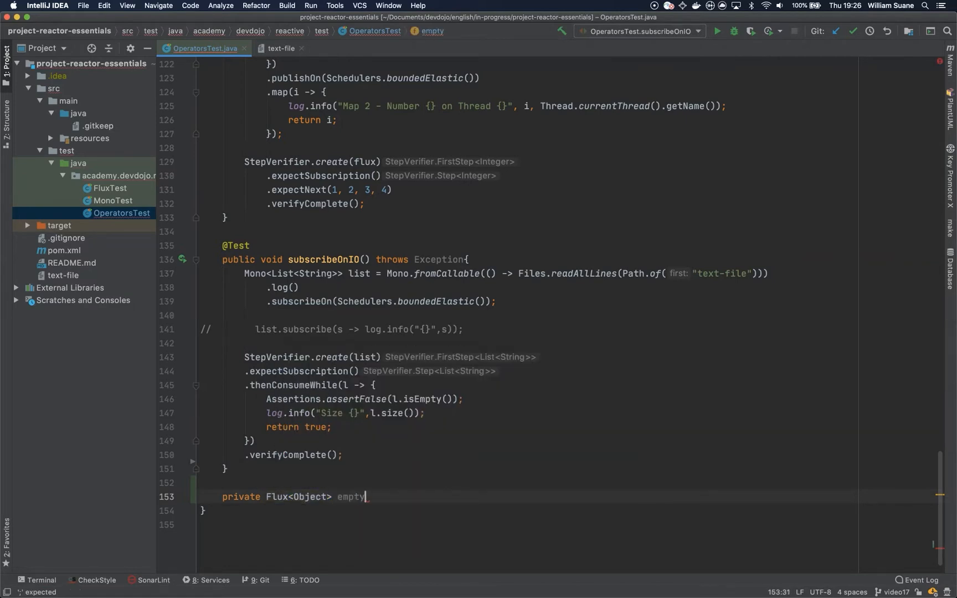
{"action": "type", "text": "Flux()"}
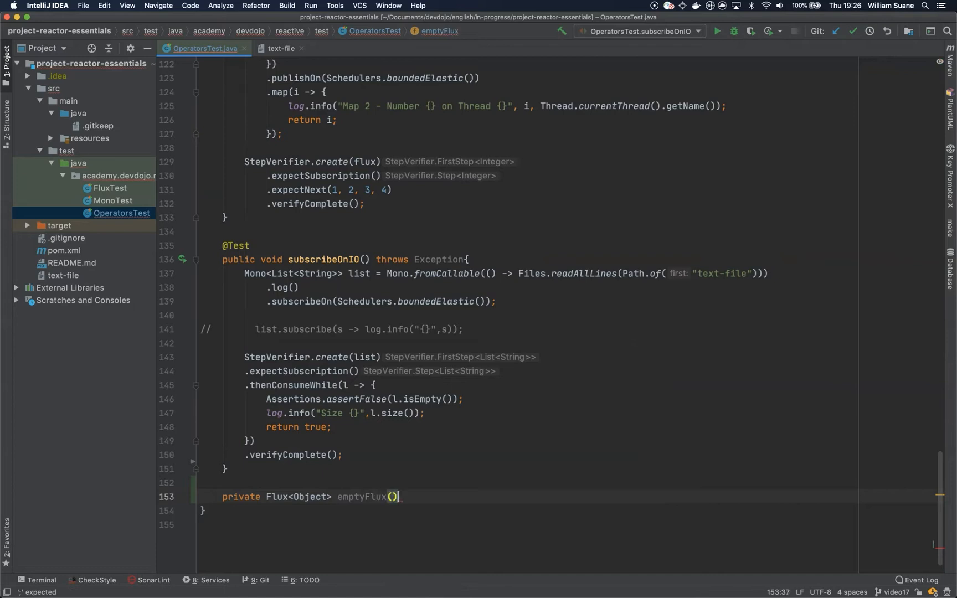
{"action": "type", "text": "{"}
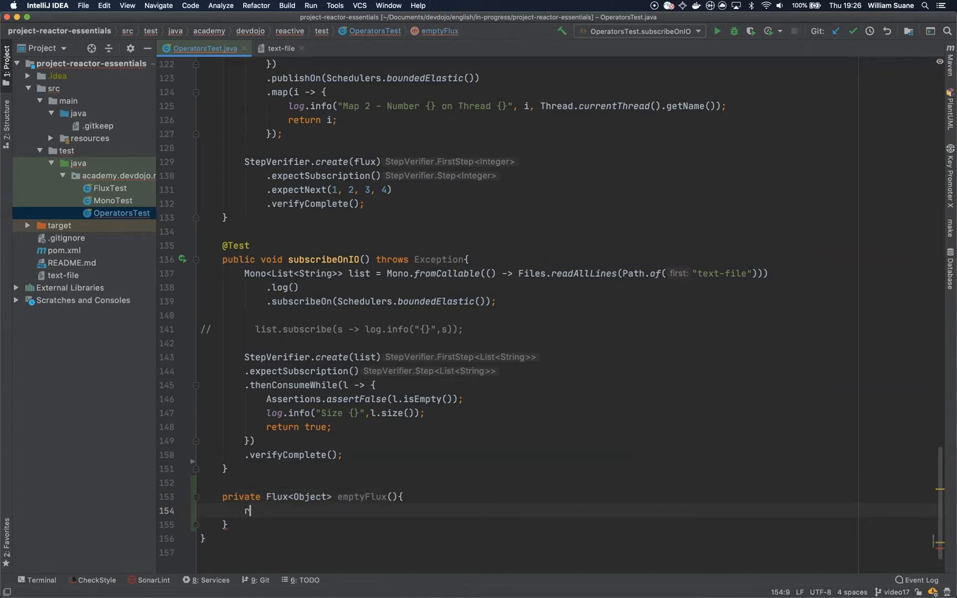
{"action": "type", "text": "eturn Flux.empty();"}
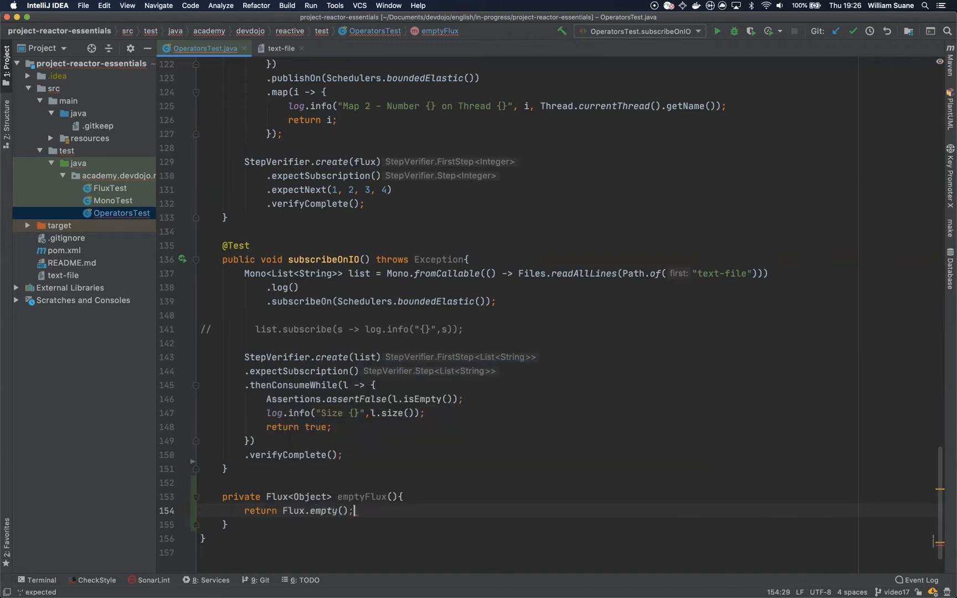
{"action": "key", "text": "cmd+alt+l"}
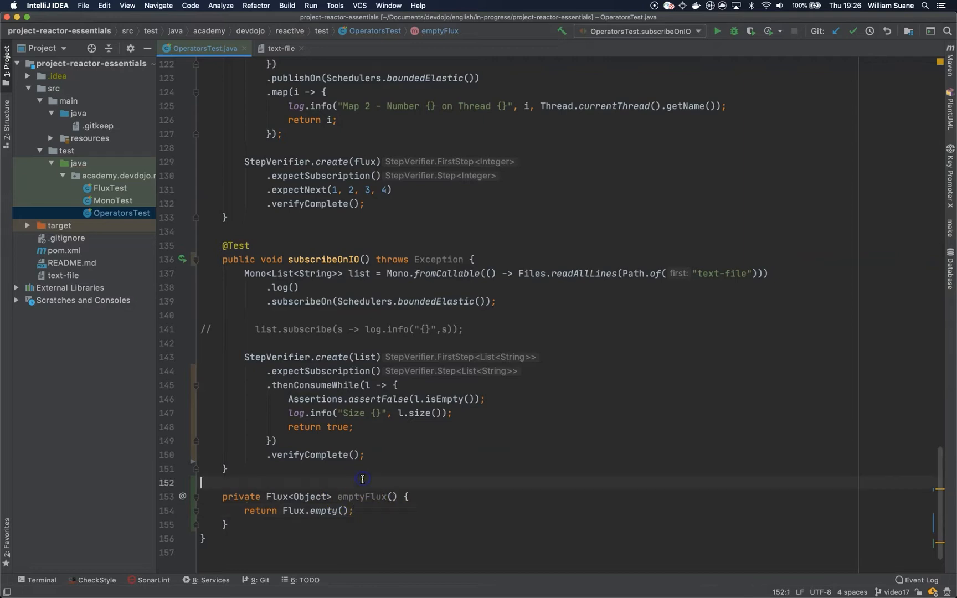
{"action": "type", "text": "@Test"}
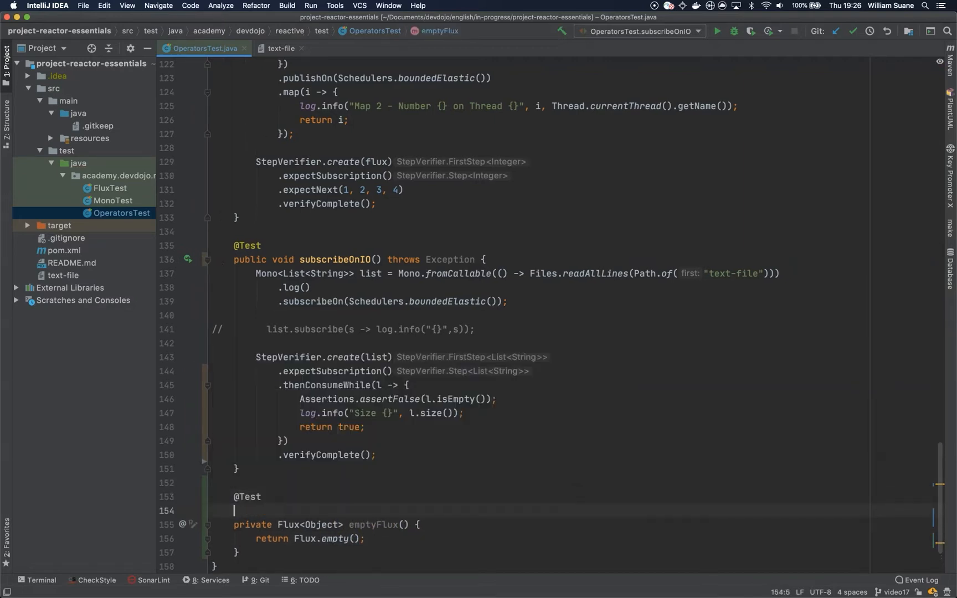
{"action": "type", "text": "public o"}
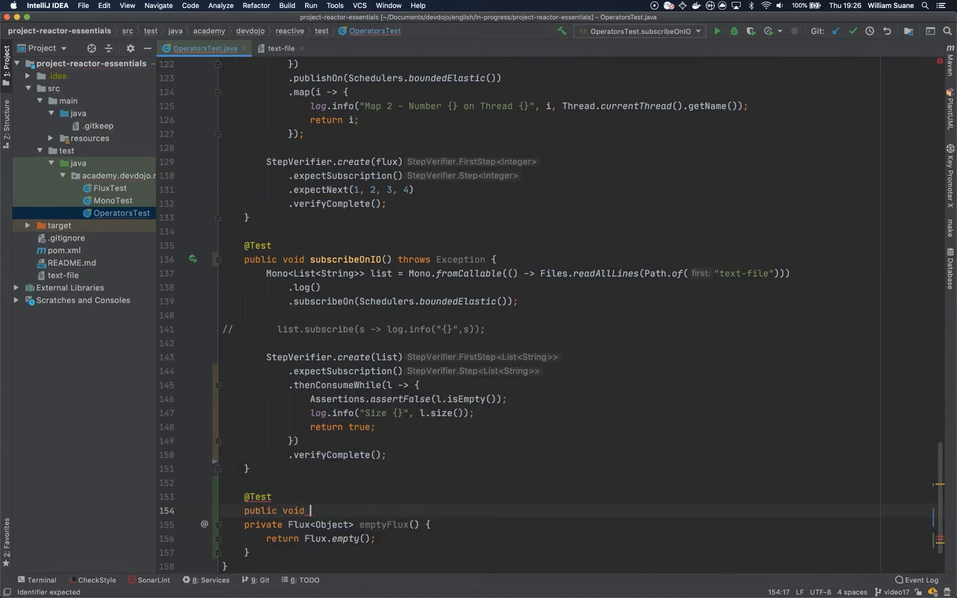
{"action": "type", "text": "s"}
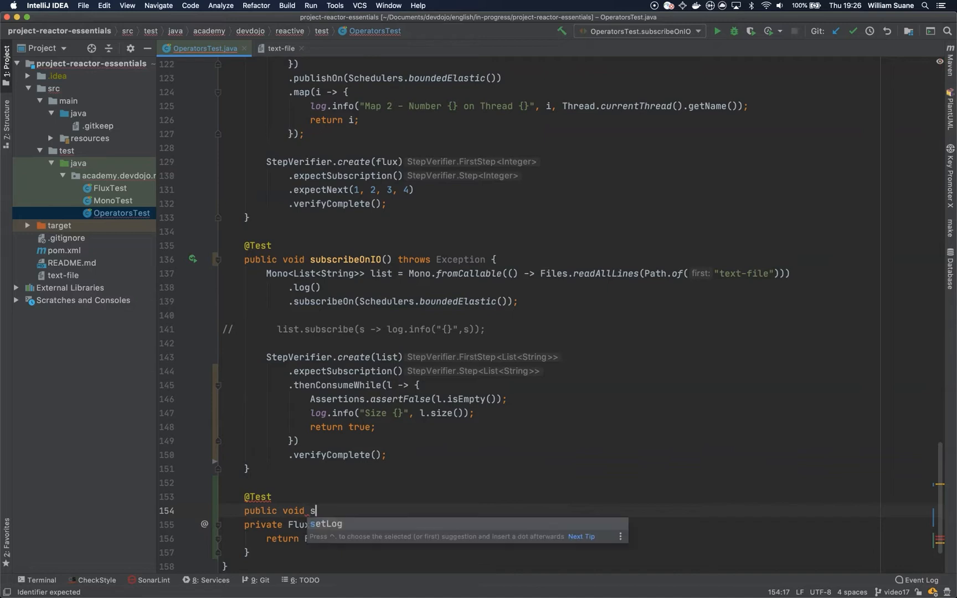
{"action": "type", "text": "witch"}
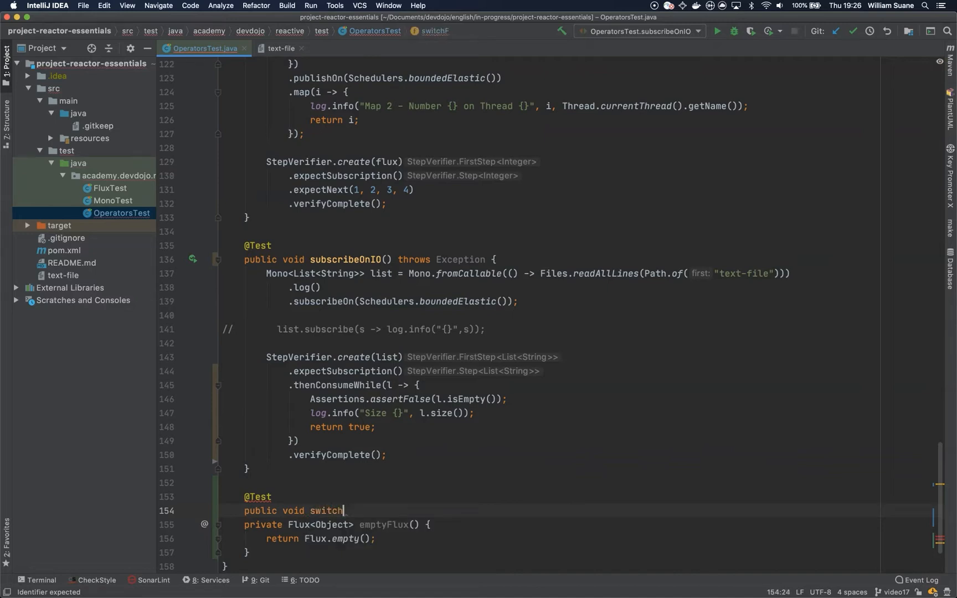
{"action": "type", "text": "IfEmptyOperator(){"}
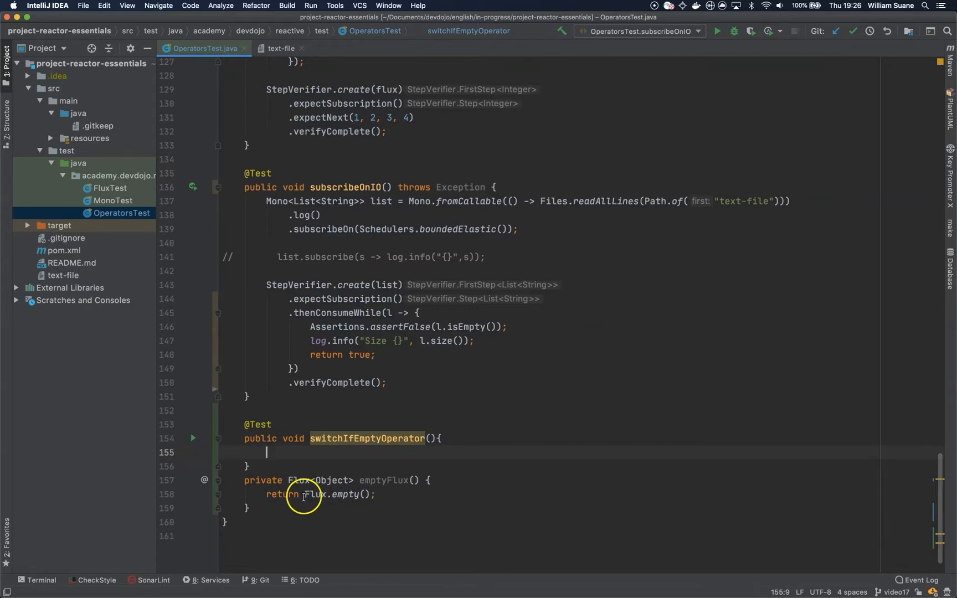
{"action": "double_click", "coordinate": [336, 494]}
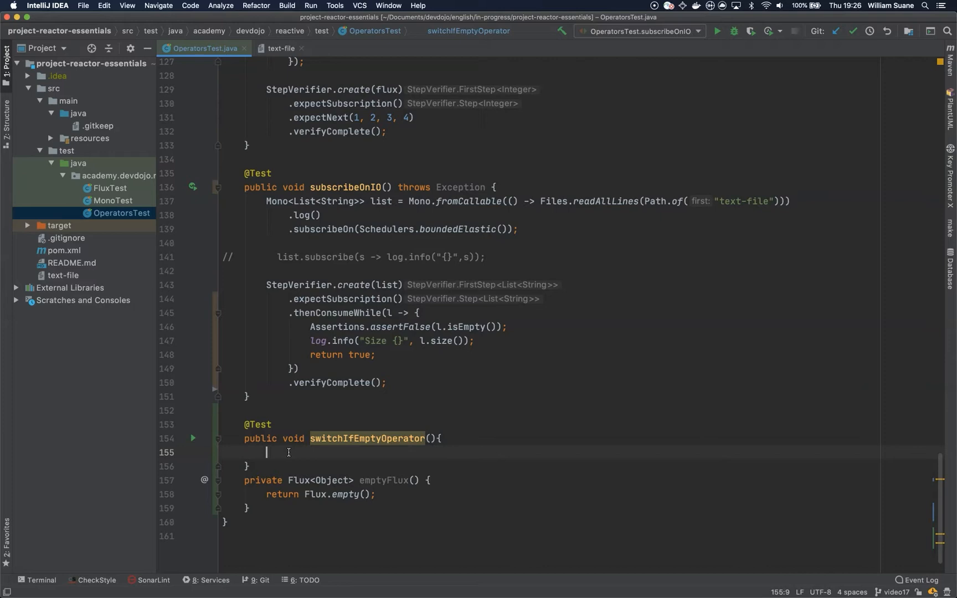
- Chain emptyFlux().switchIfEmpty(Flux.just("not empty anymore"))
{"action": "type", "text": "emptyFlux()"}
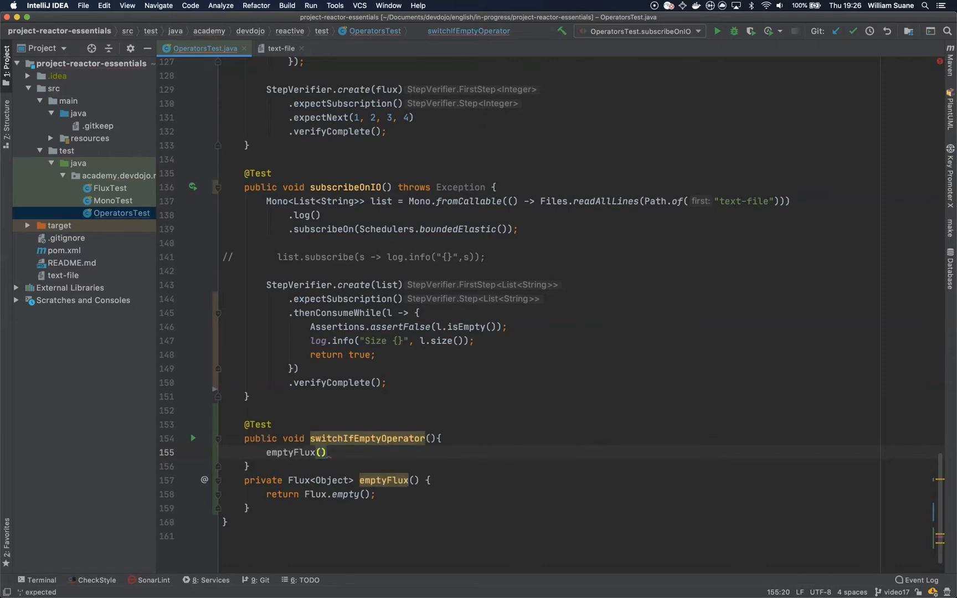
{"action": "type", "text": "."}
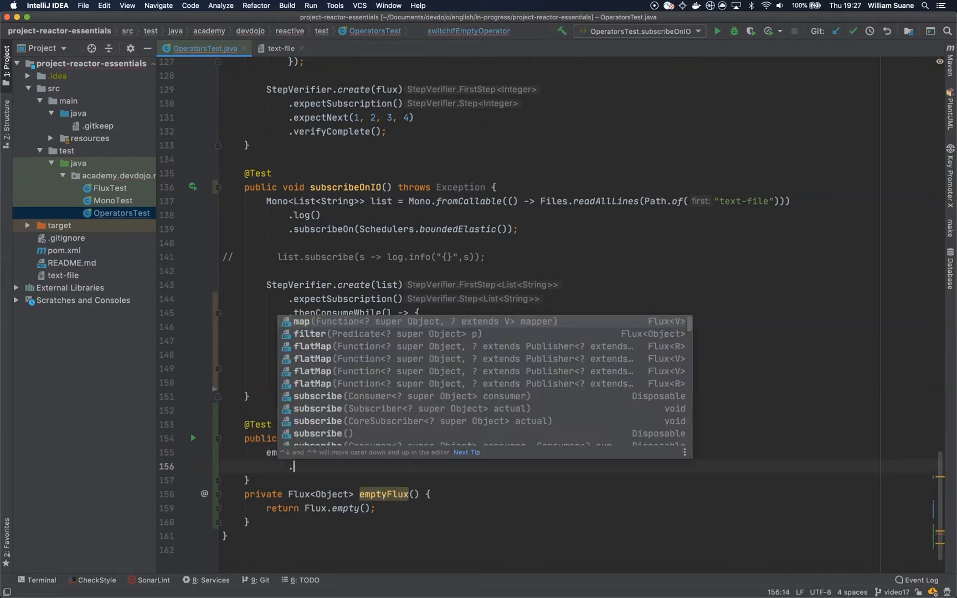
{"action": "type", "text": "sw"}
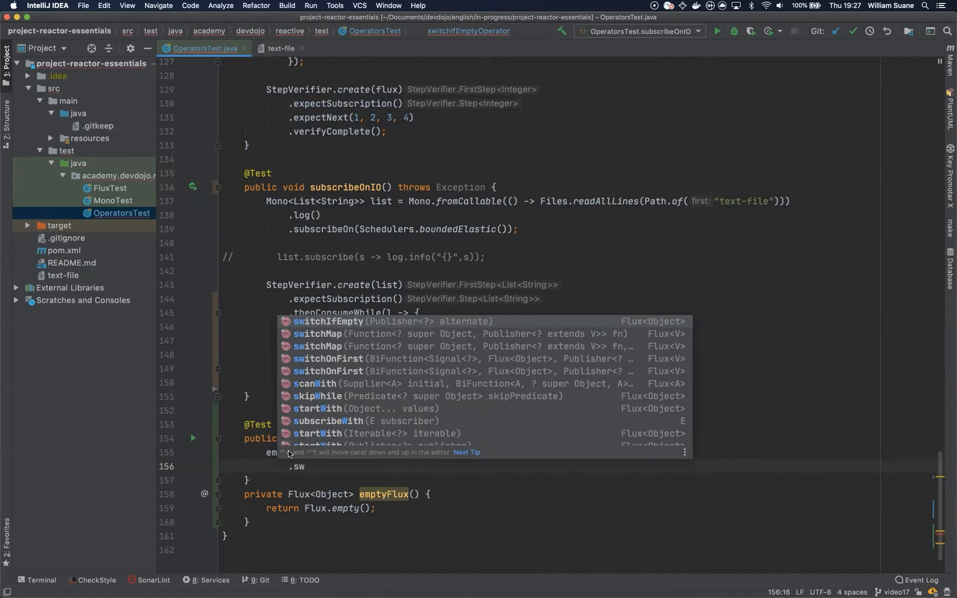
{"action": "left_click", "coordinate": [328, 321]}
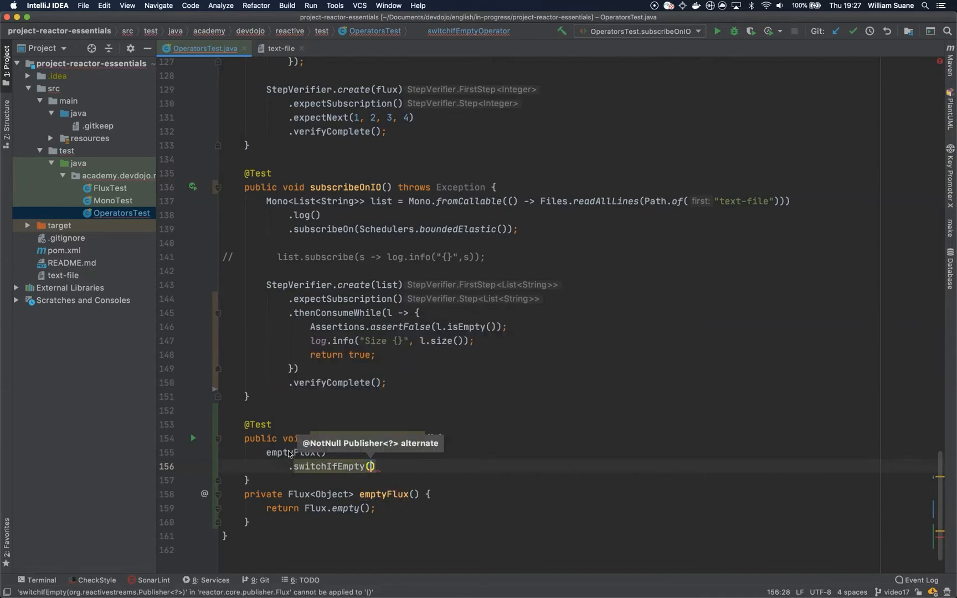
{"action": "type", "text": "Flux"}
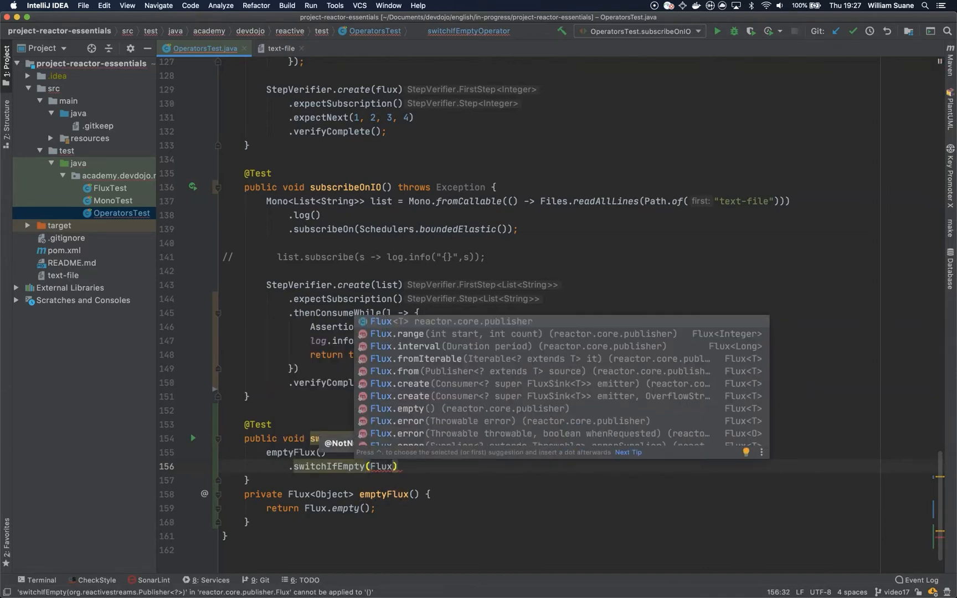
{"action": "type", "text": ".just(\""}
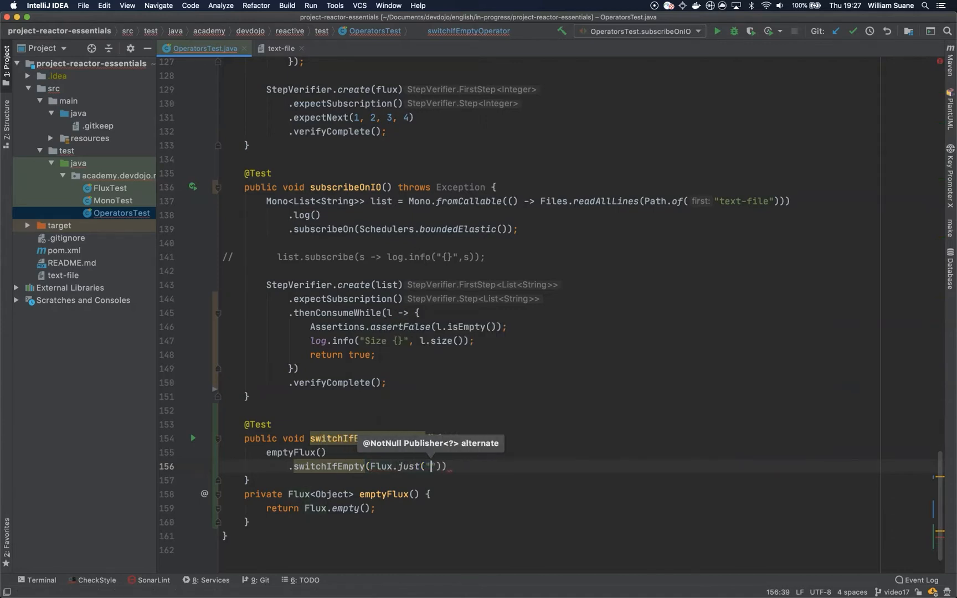
{"action": "type", "text": "not a"}
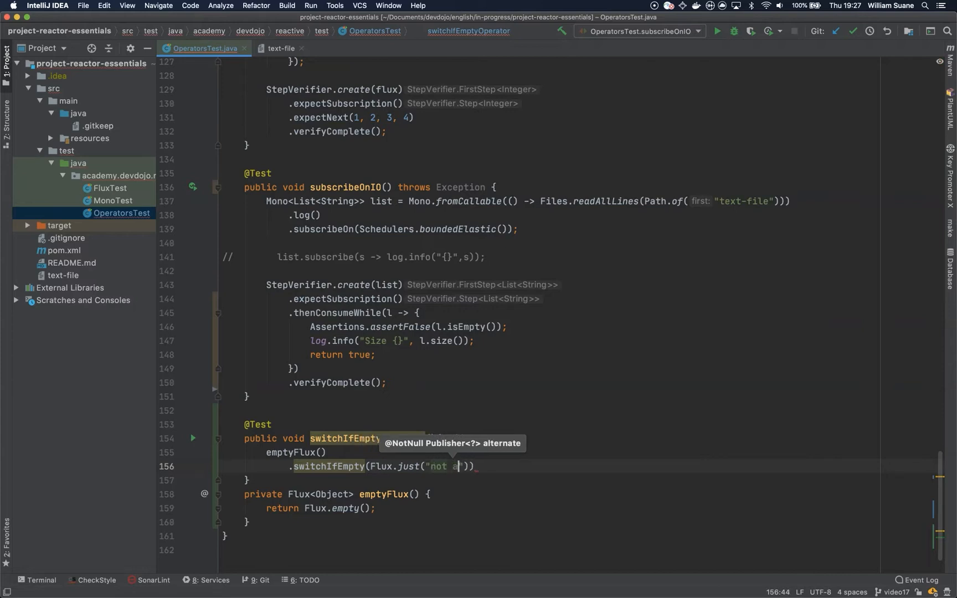
{"action": "type", "text": "empty anymore"}
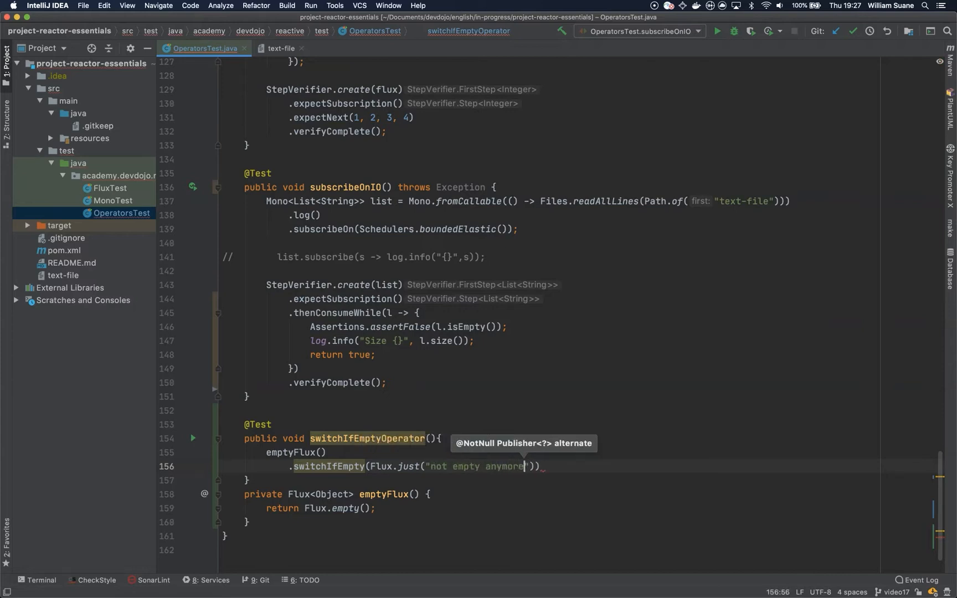
- Append .log() and introduce the chain as a local flux variable
{"action": "key", "text": "Enter"}
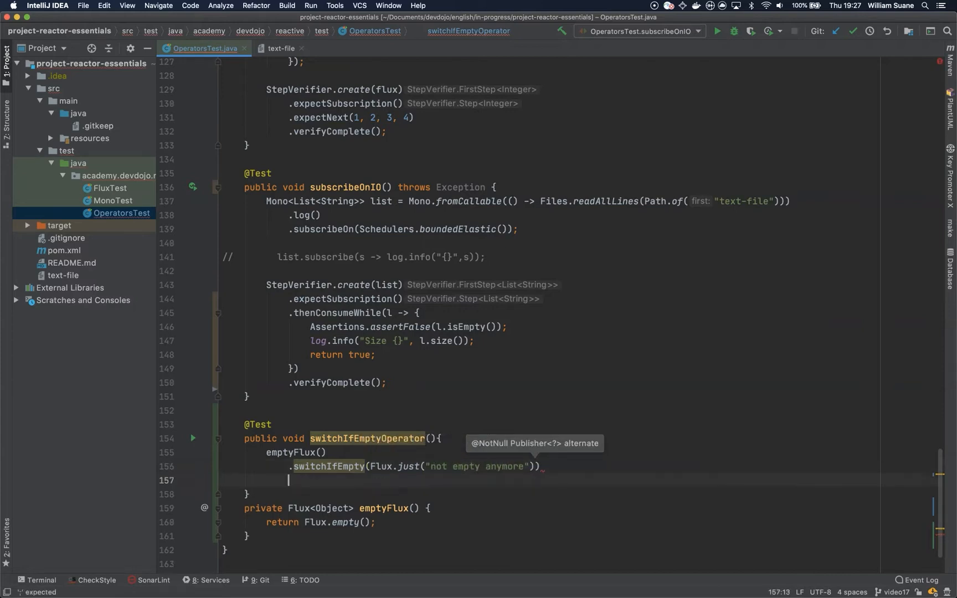
{"action": "type", "text": ".log();"}
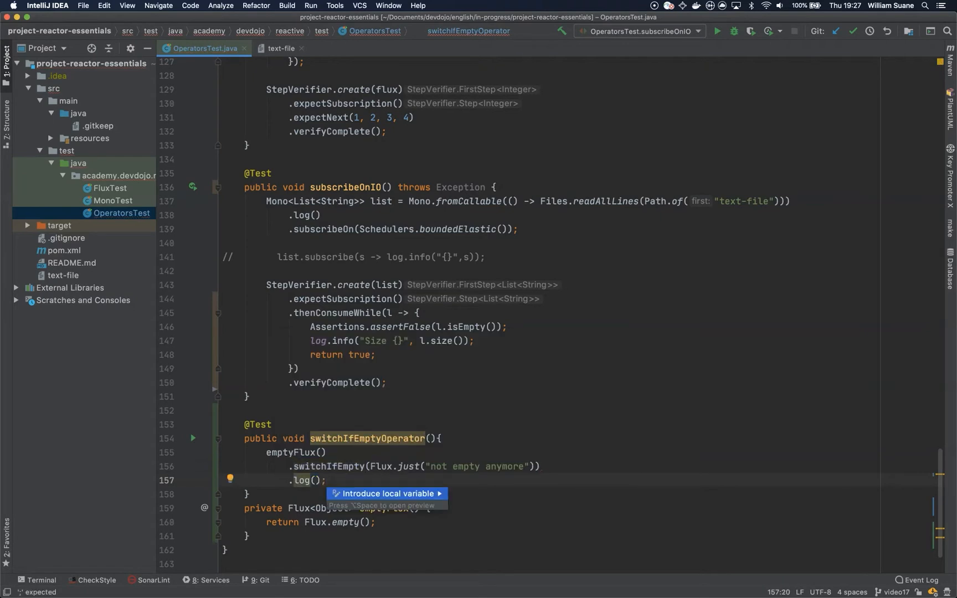
{"action": "left_click", "coordinate": [387, 494]}
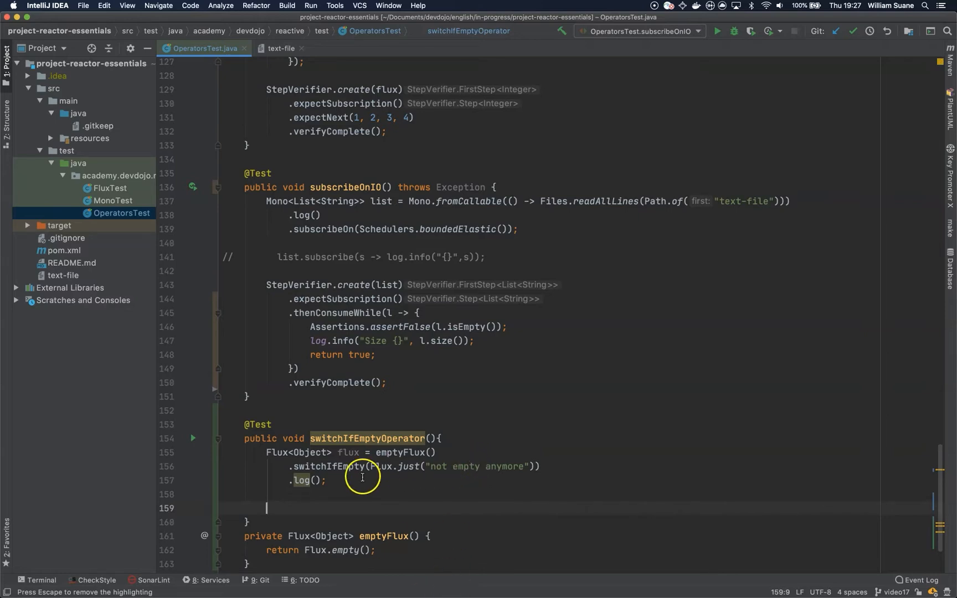
- Verify flux with StepVerifier: expectSubscription, expectNext "not empty anymore", expectComplete, verify
{"action": "type", "text": "Ste"}
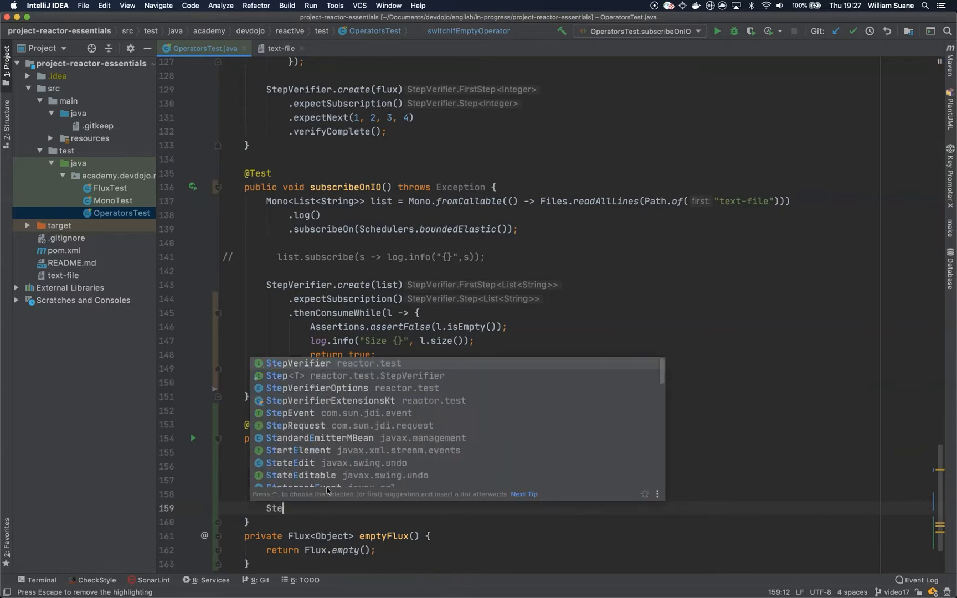
{"action": "type", "text": "Verifier."}
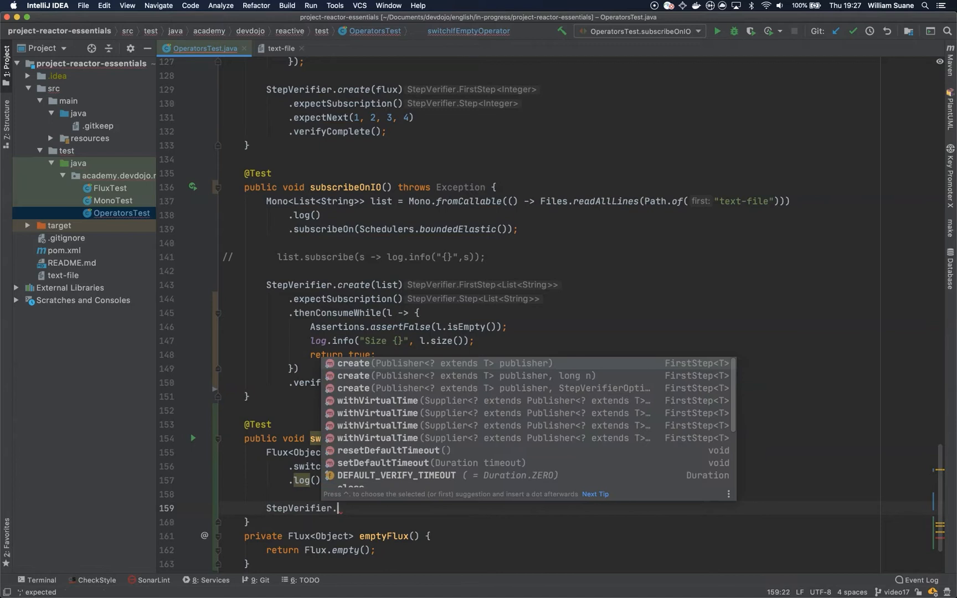
{"action": "type", "text": "create(flux)"}
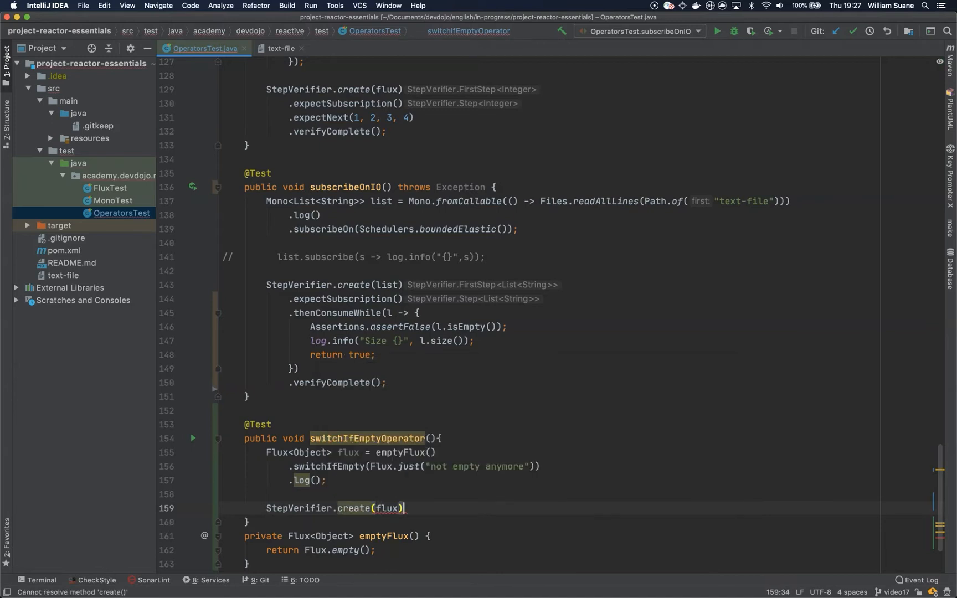
{"action": "type", "text": ".expectSubscription()"}
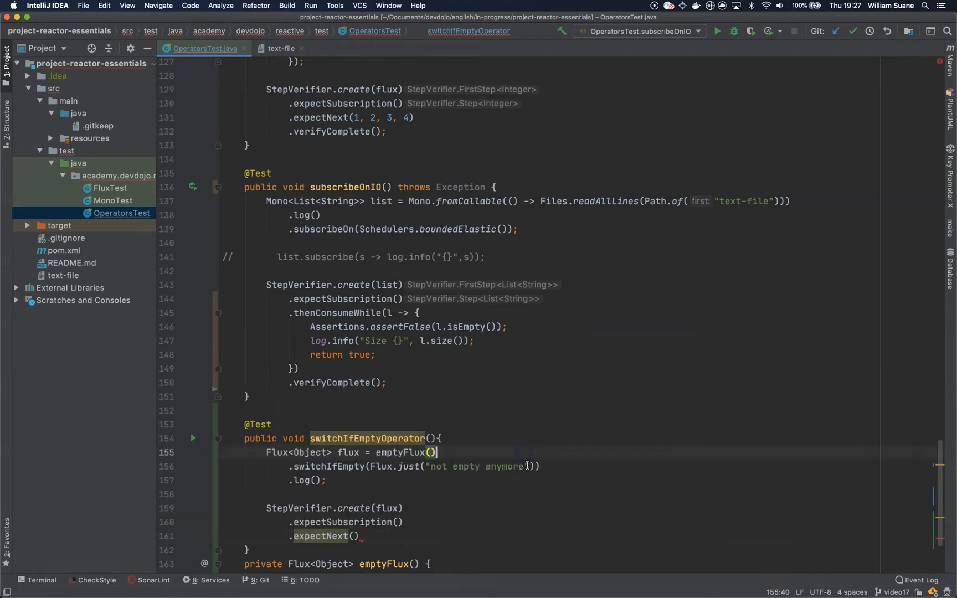
{"action": "type", "text": "\"not empty anymore\""}
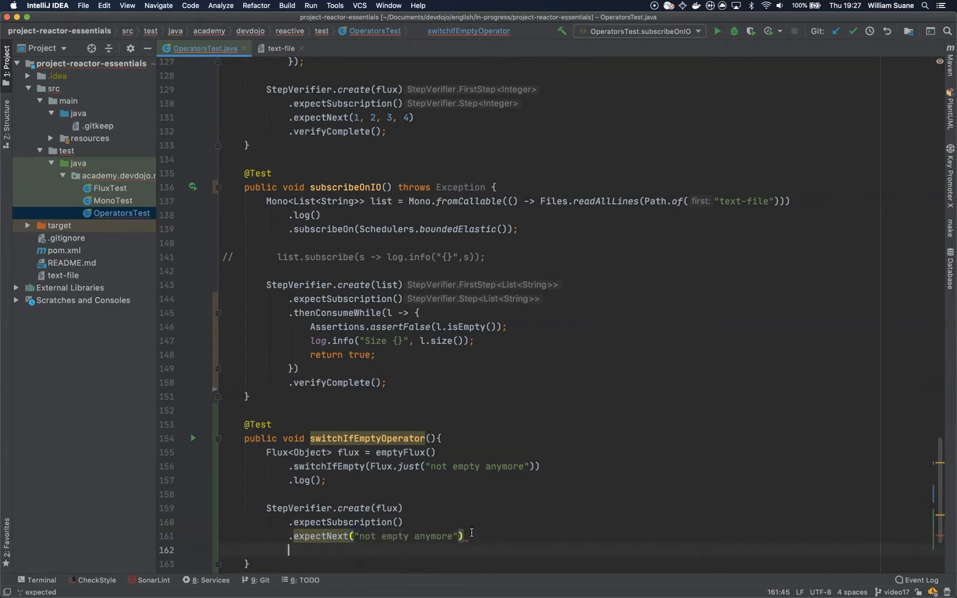
{"action": "type", "text": ".expectComplete("}
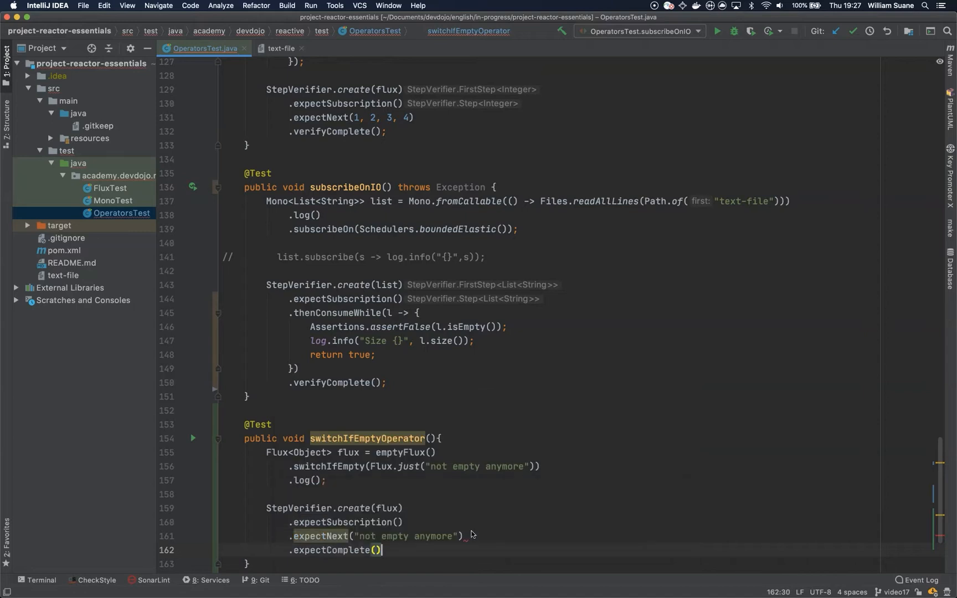
{"action": "type", "text": ".verify();"}
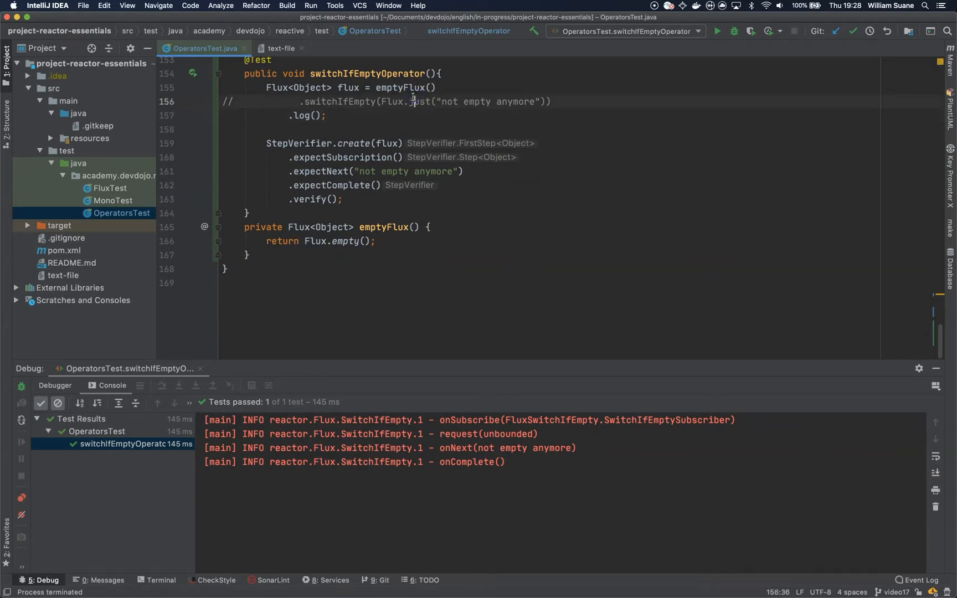
- Rerun the test with switchIfEmpty commented out to see it fail, then restore the line
{"action": "left_click", "coordinate": [737, 32]}
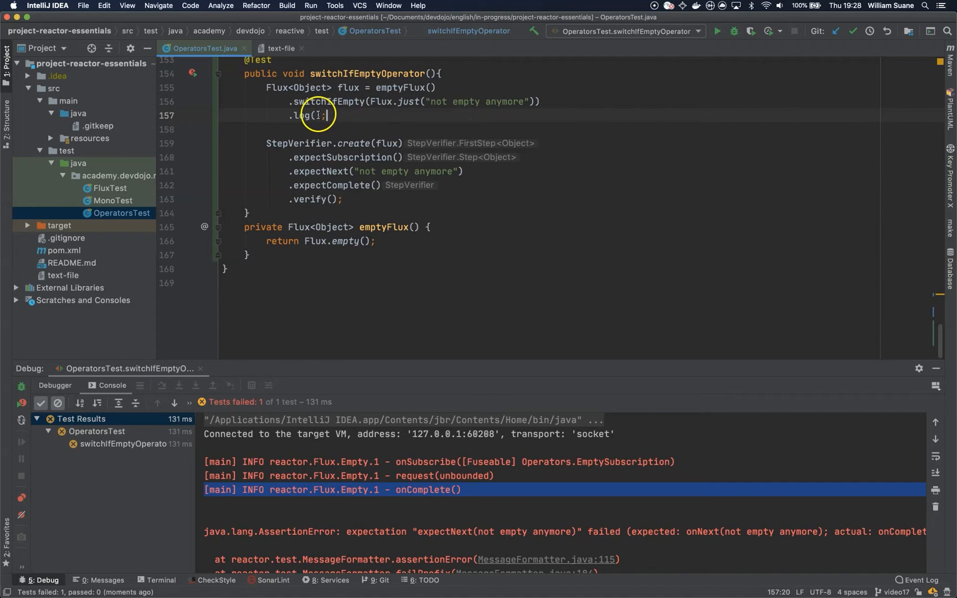
{"action": "mouse_move", "coordinate": [310, 97]}
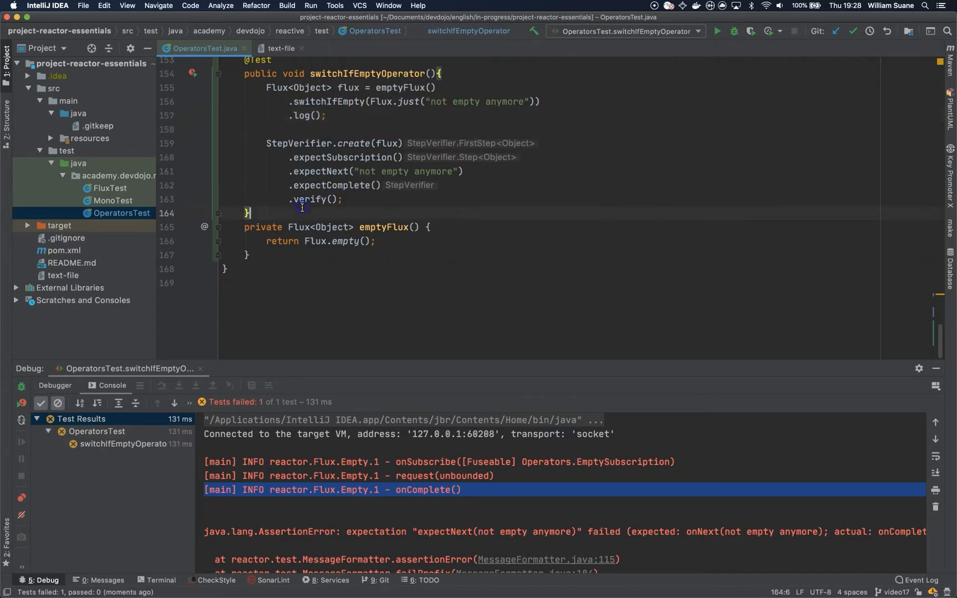
{"action": "key", "text": "Enter"}
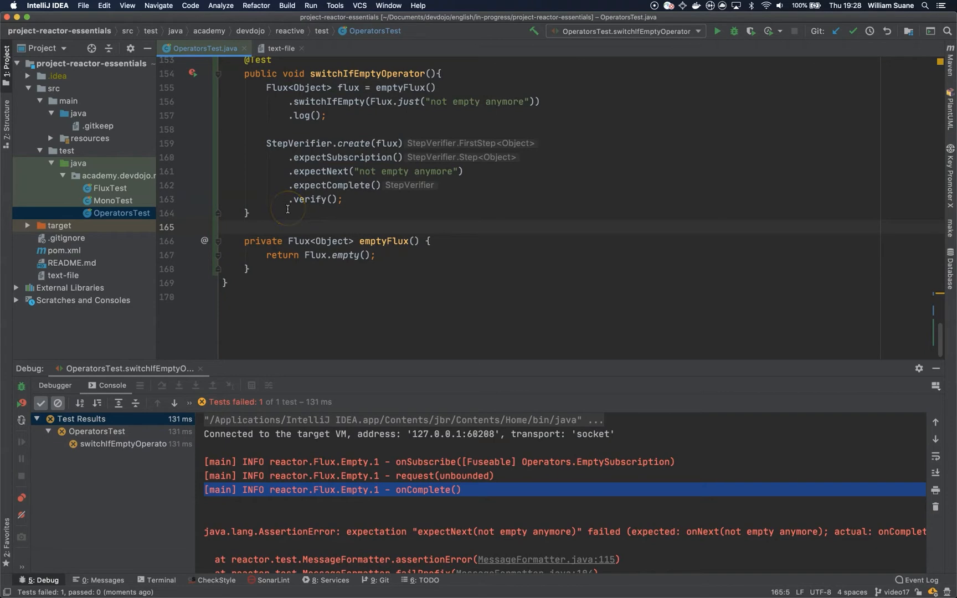
{"action": "type", "text": "@Test"}
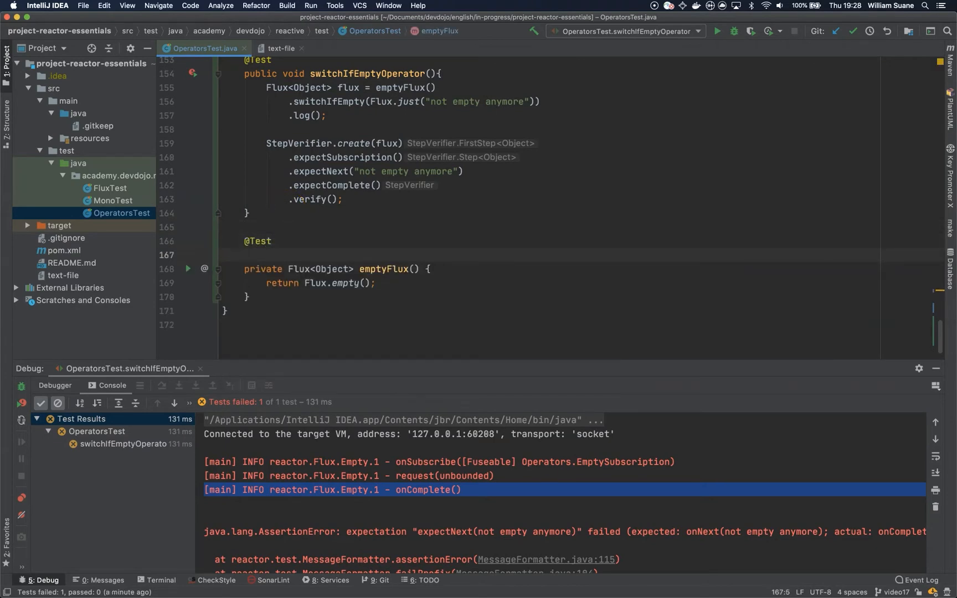
{"action": "type", "text": "public void"}
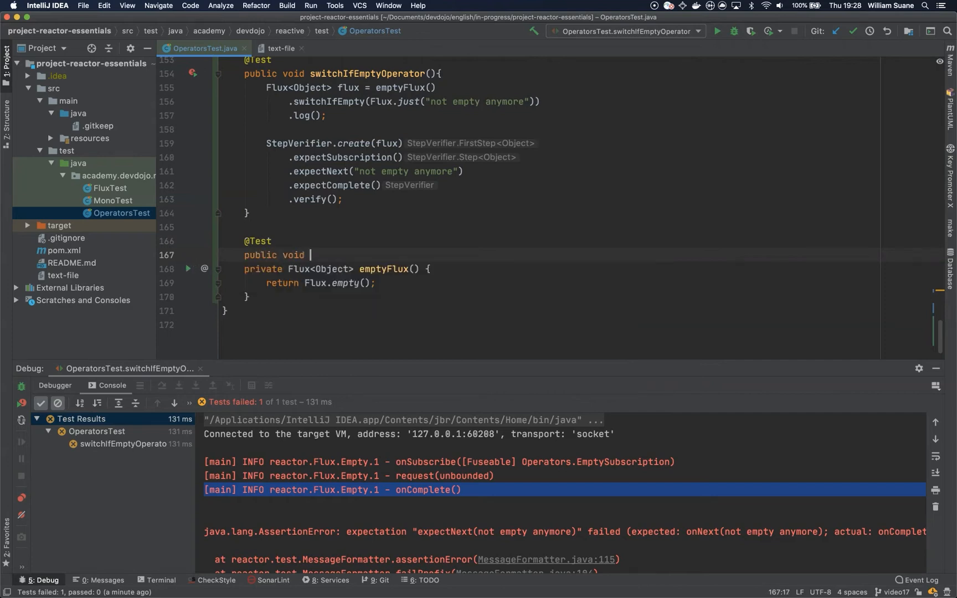
{"action": "type", "text": "deferOperator"}
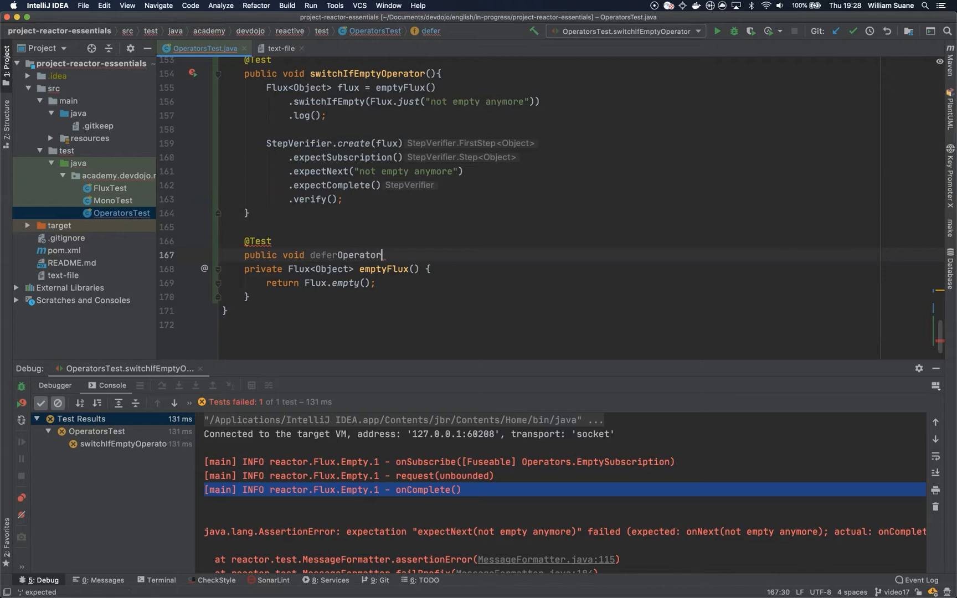
{"action": "type", "text": "()"}
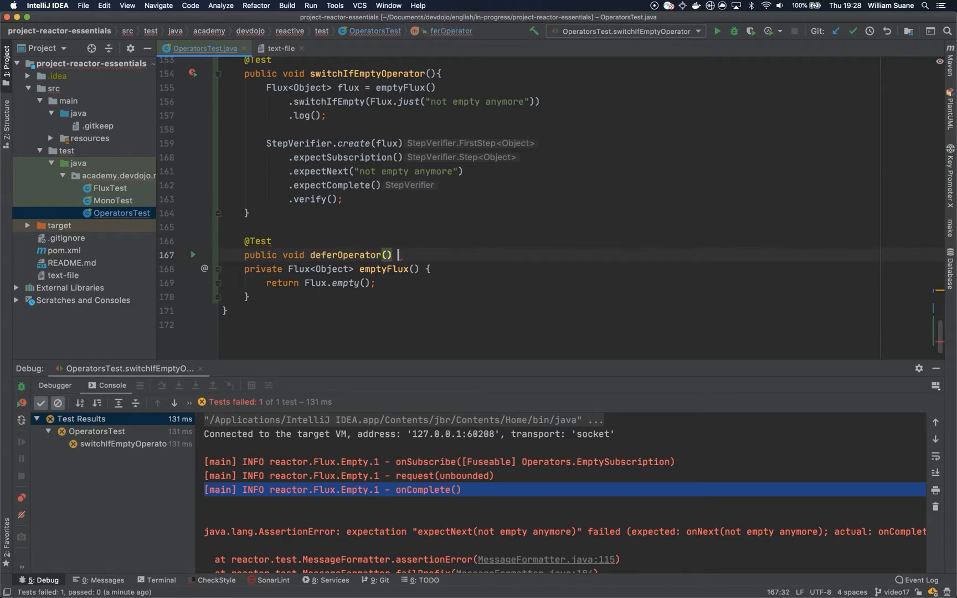
{"action": "type", "text": "throws"}
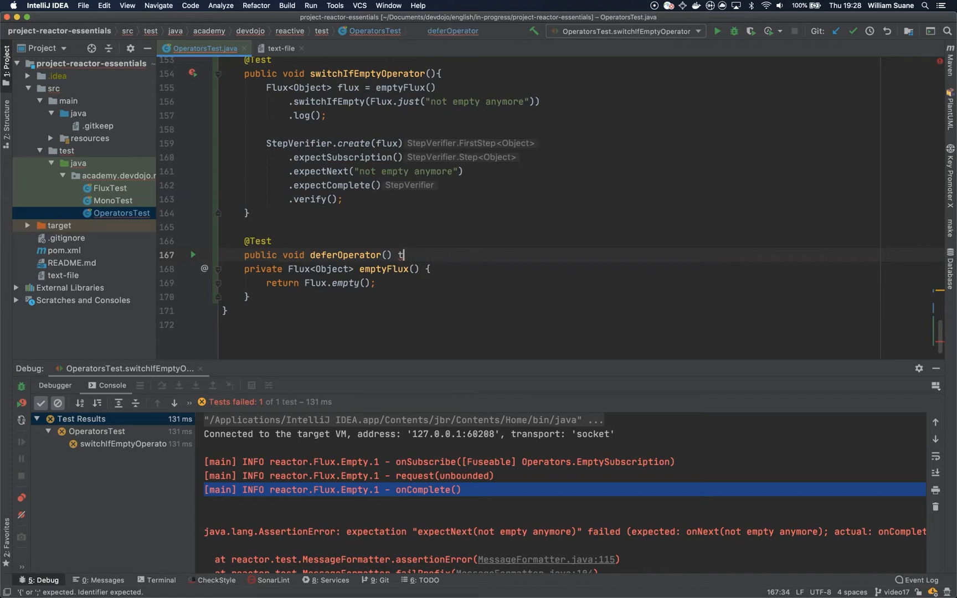
{"action": "type", "text": "ho"}
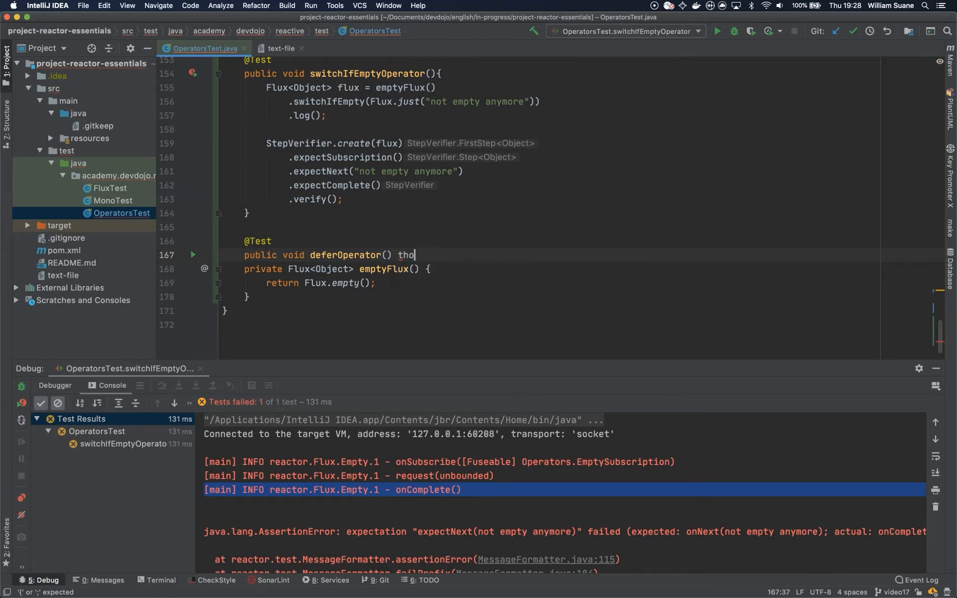
{"action": "type", "text": "rows Exception"}
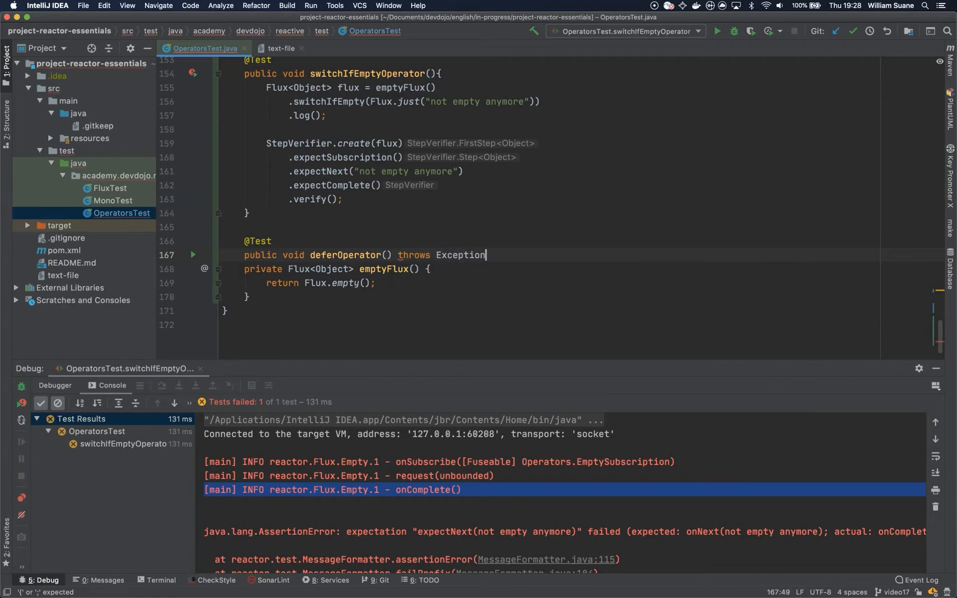
{"action": "type", "text": "{"}
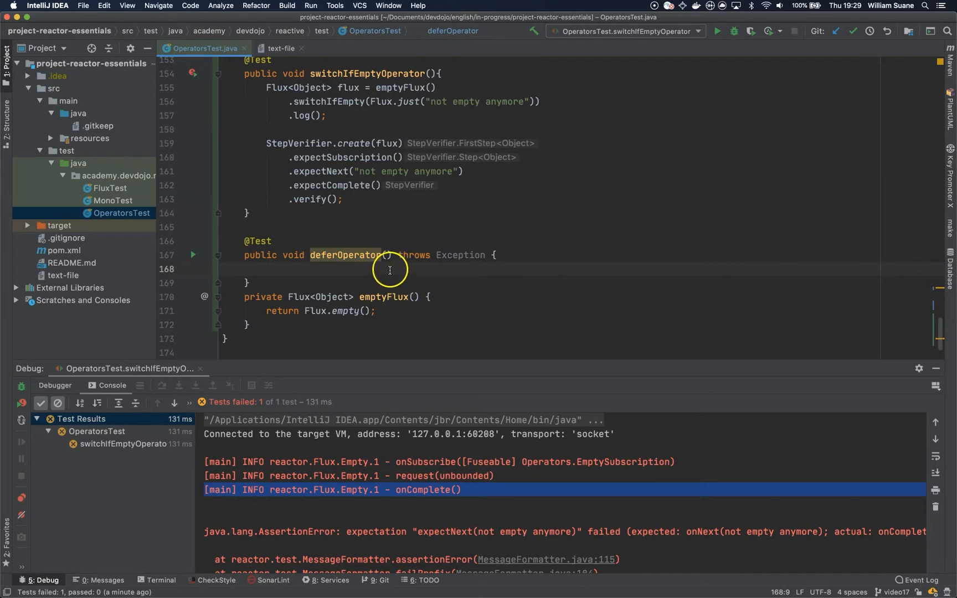
{"action": "mouse_move", "coordinate": [355, 267]}
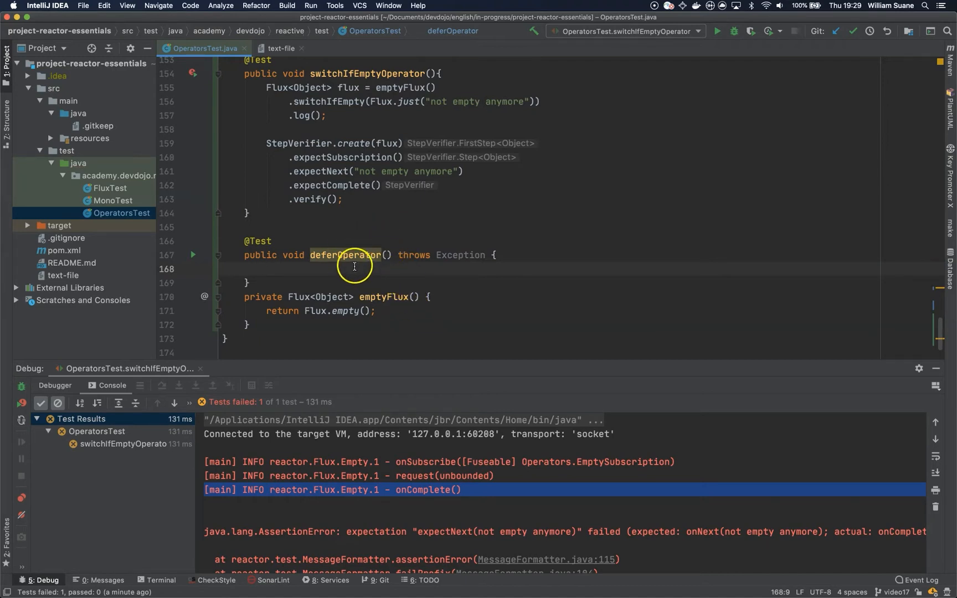
{"action": "mouse_move", "coordinate": [339, 271]}
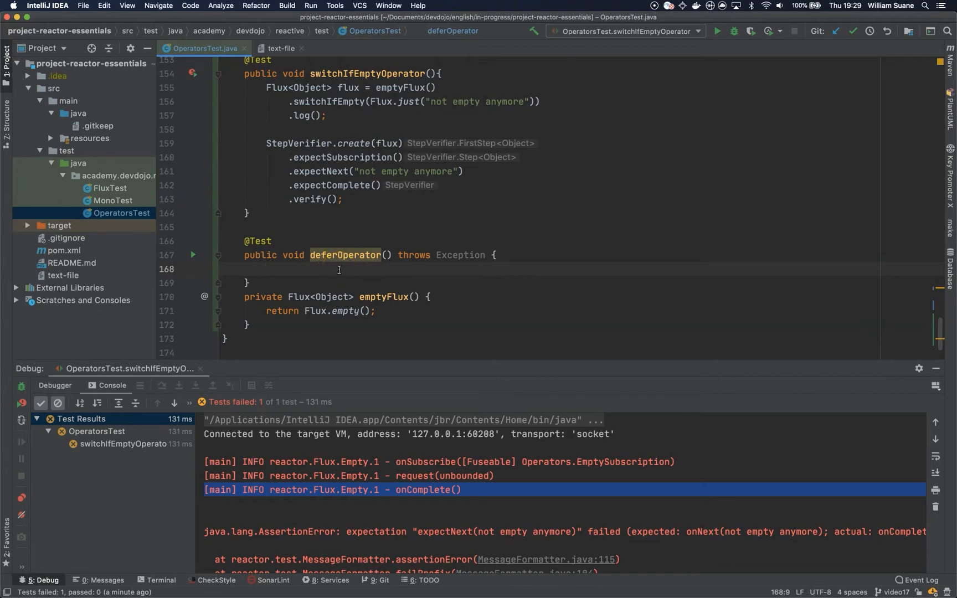
- Build Mono.just(System.currentTimeMillis()) and subscribe to it, logging "time " plus the value
{"action": "type", "text": "M"}
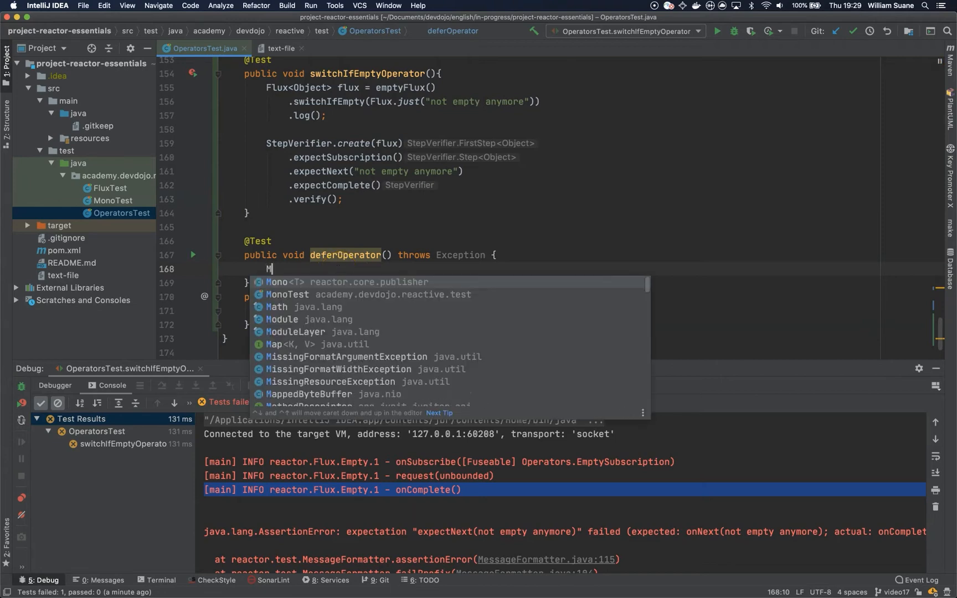
{"action": "type", "text": "ono.just("}
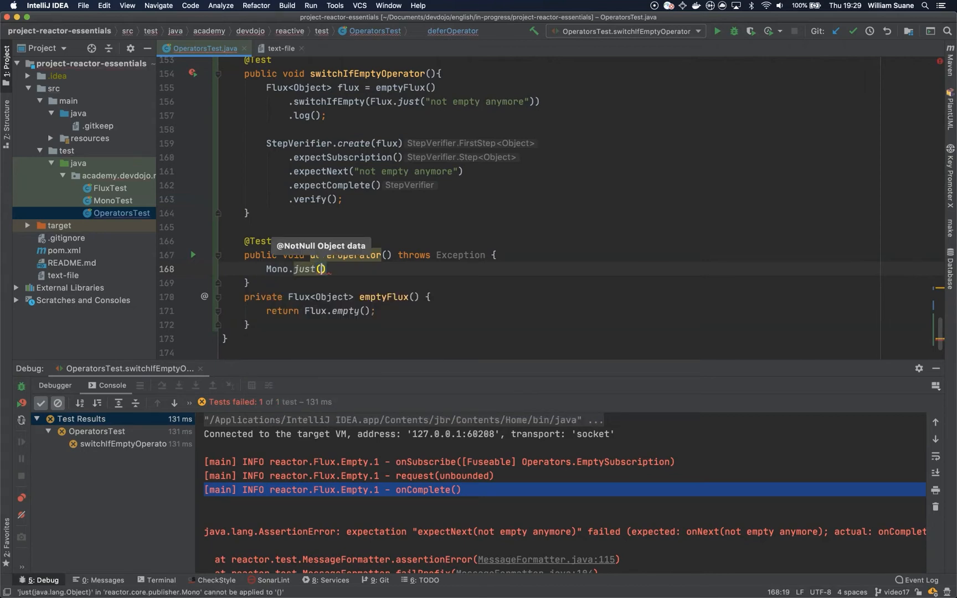
{"action": "type", "text": "System.currentTimeMillis("}
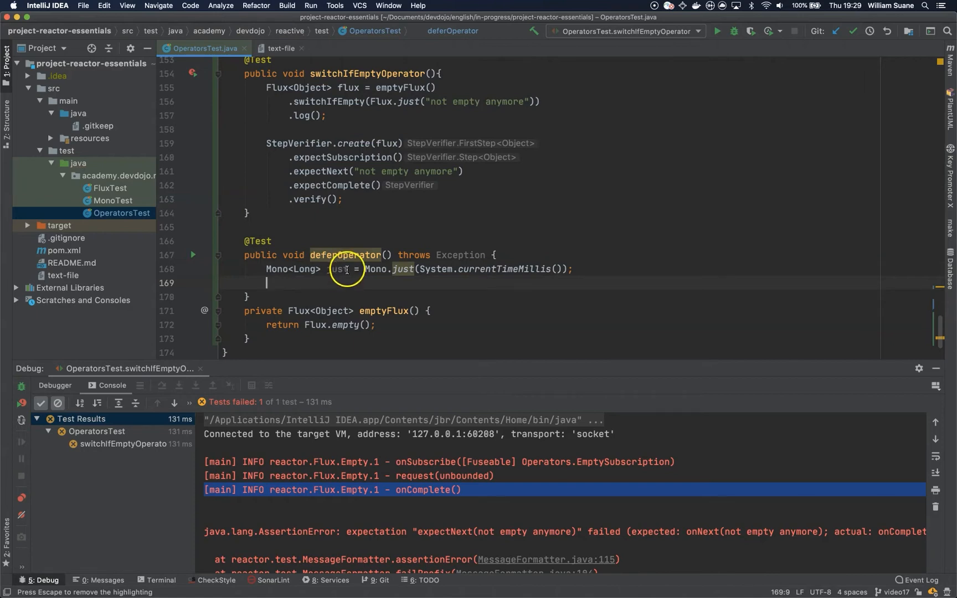
{"action": "type", "text": "m"}
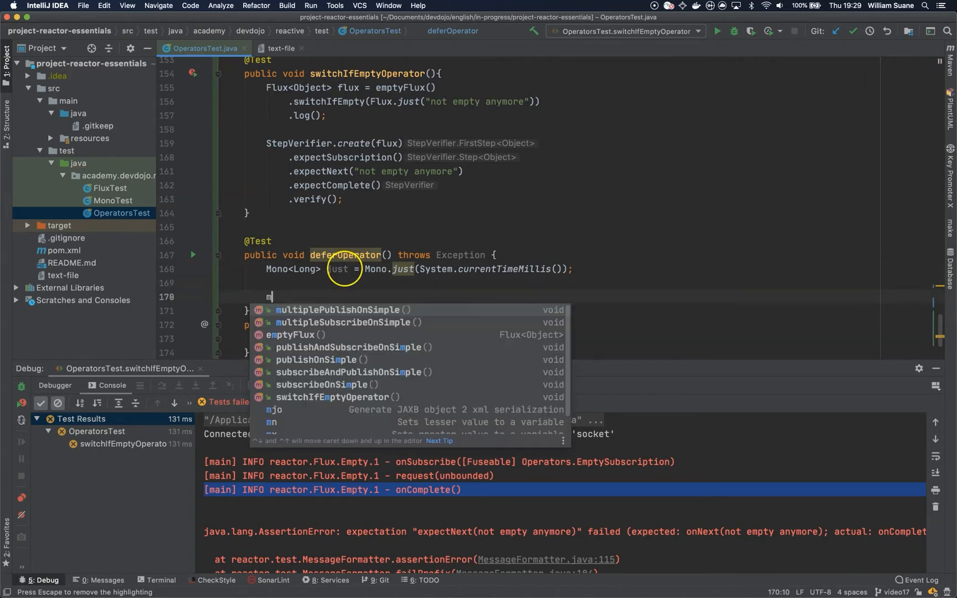
{"action": "type", "text": "just.s"}
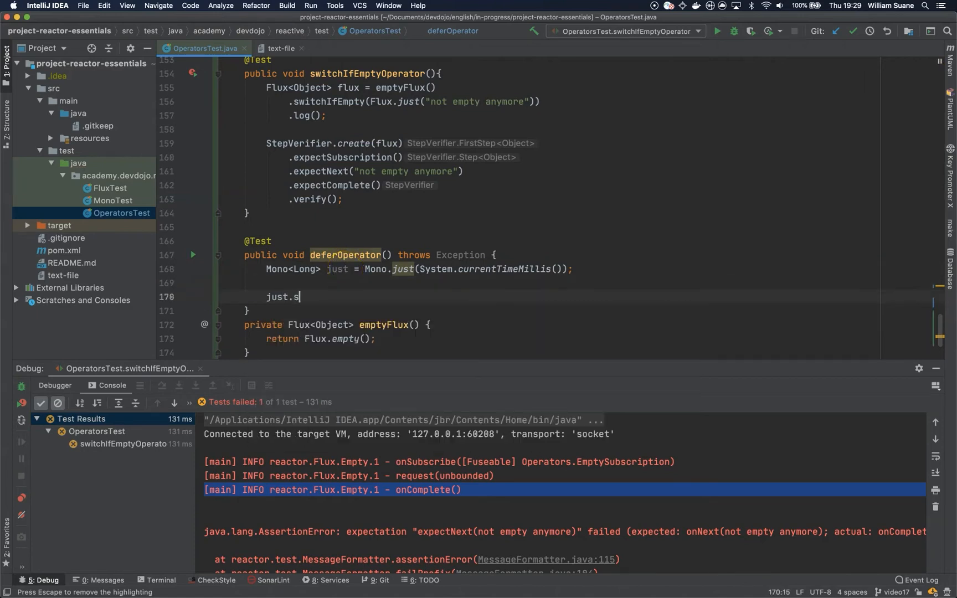
{"action": "type", "text": "ubscribe("}
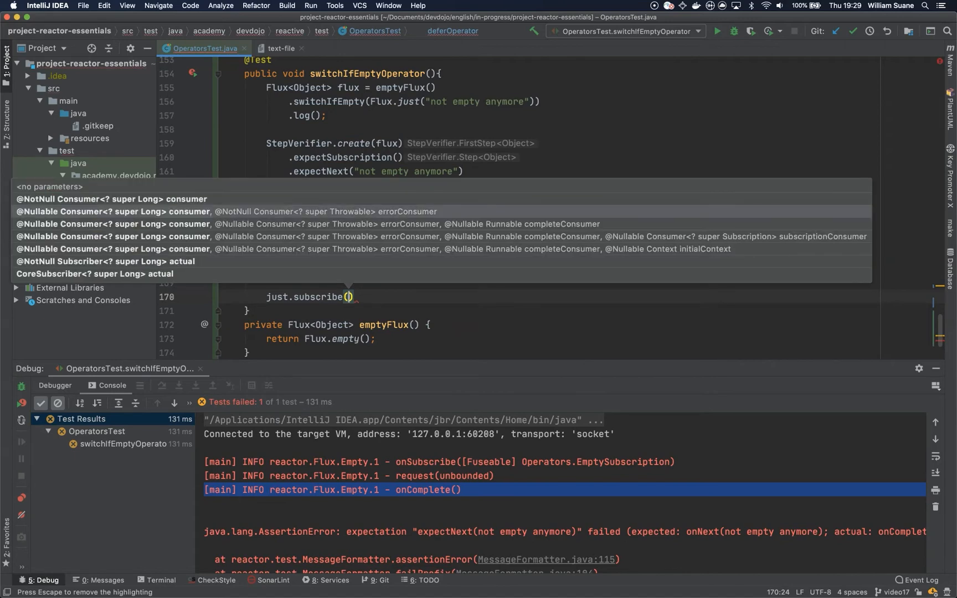
{"action": "type", "text": "l -> log.info("}
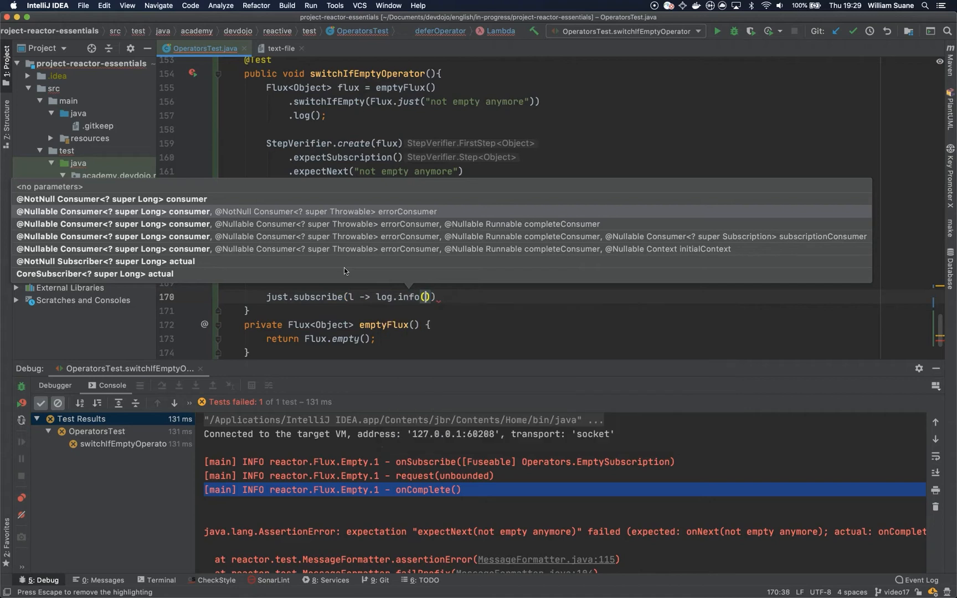
{"action": "type", "text": "\"time \""}
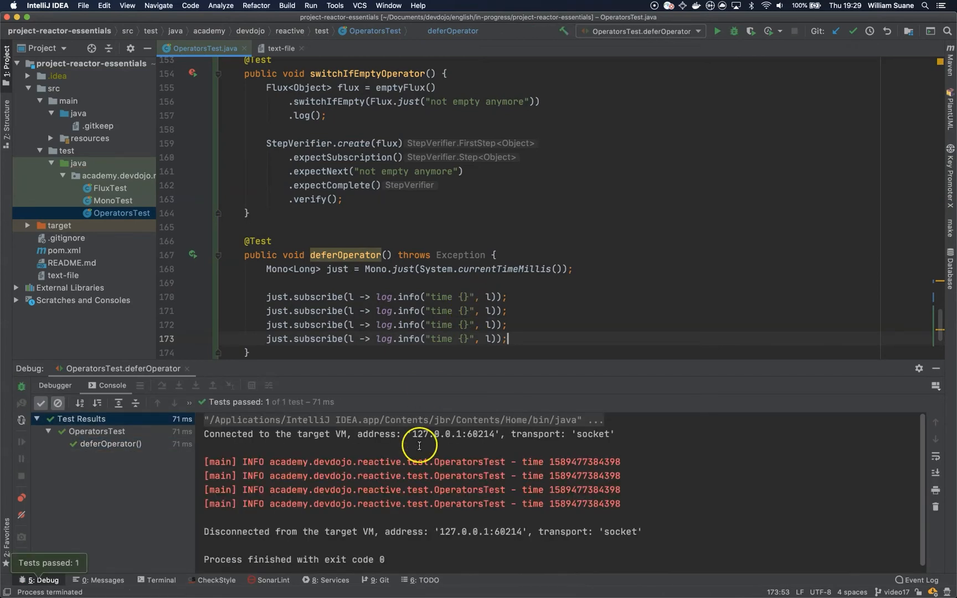
- Insert Thread.sleep(100) between the subscriptions and rerun deferOperator
{"action": "double_click", "coordinate": [585, 462]}
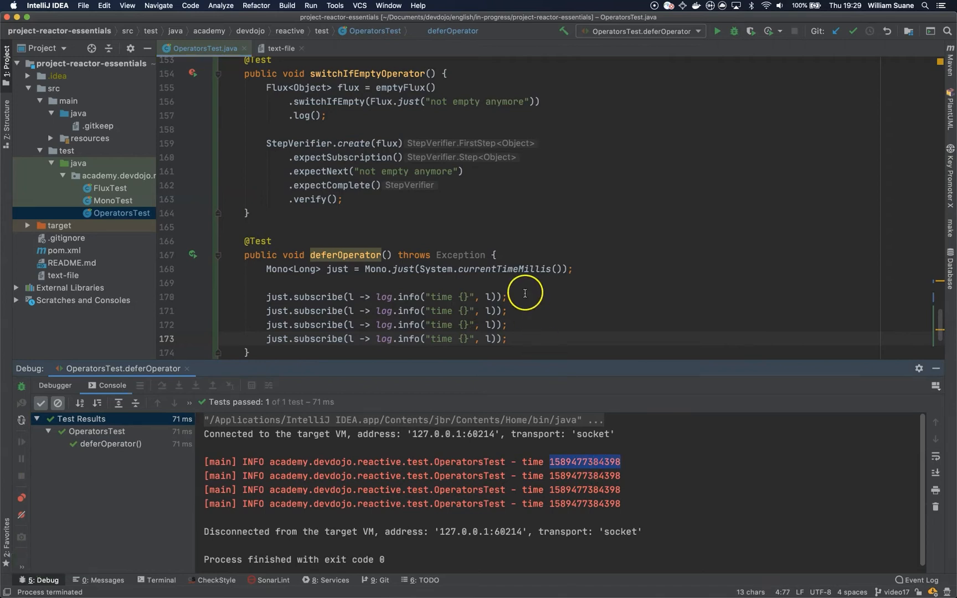
{"action": "type", "text": "Thread"}
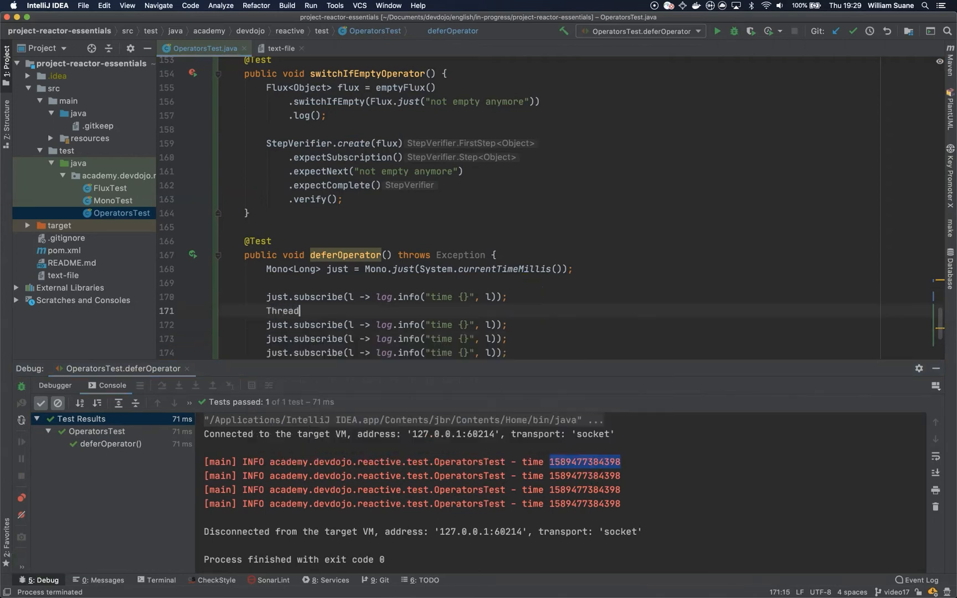
{"action": "type", "text": ".sleep();"}
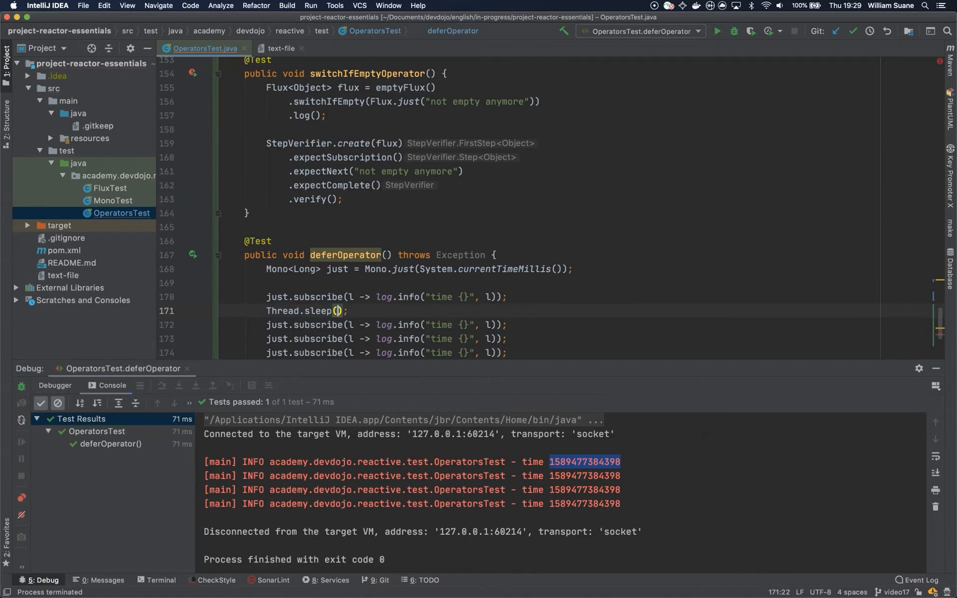
{"action": "type", "text": "100"}
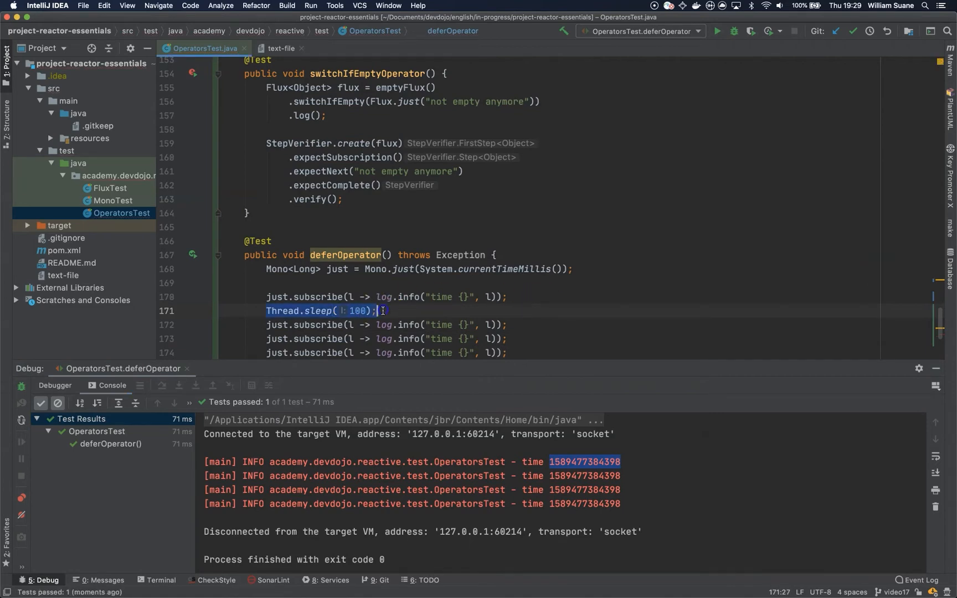
{"action": "type", "text": "Thread.sleep(100);"}
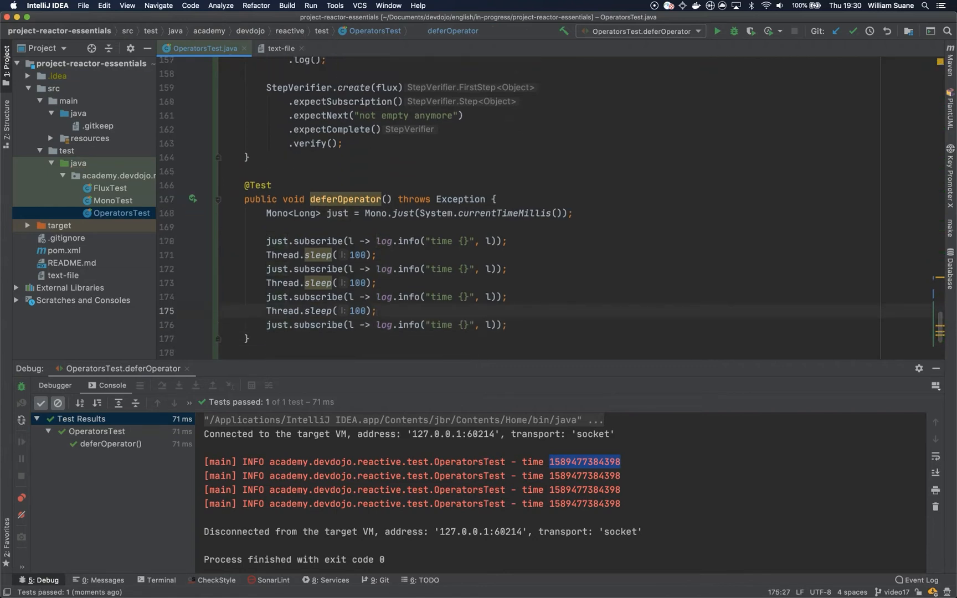
{"action": "left_click", "coordinate": [738, 31]}
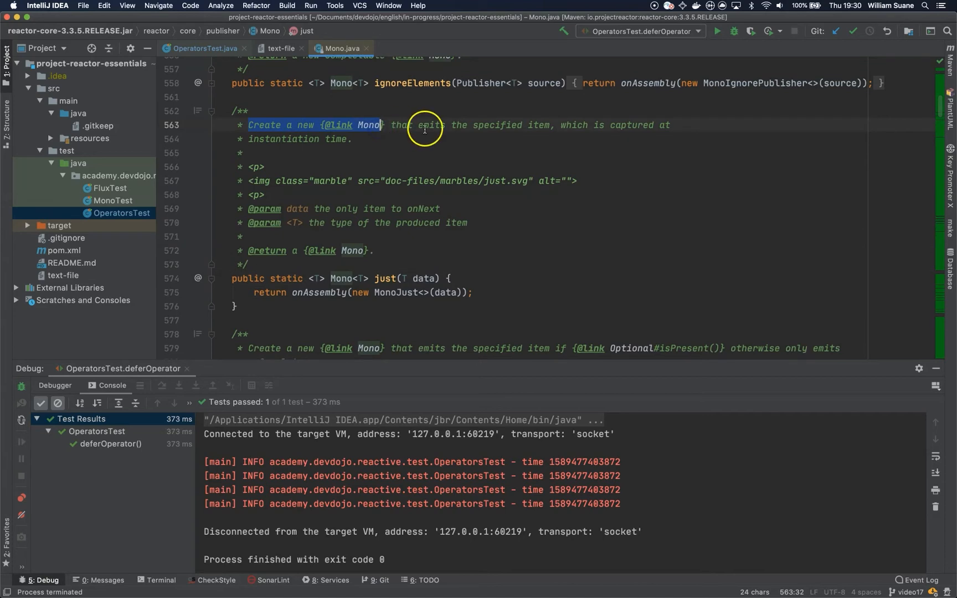
{"action": "mouse_move", "coordinate": [510, 124]}
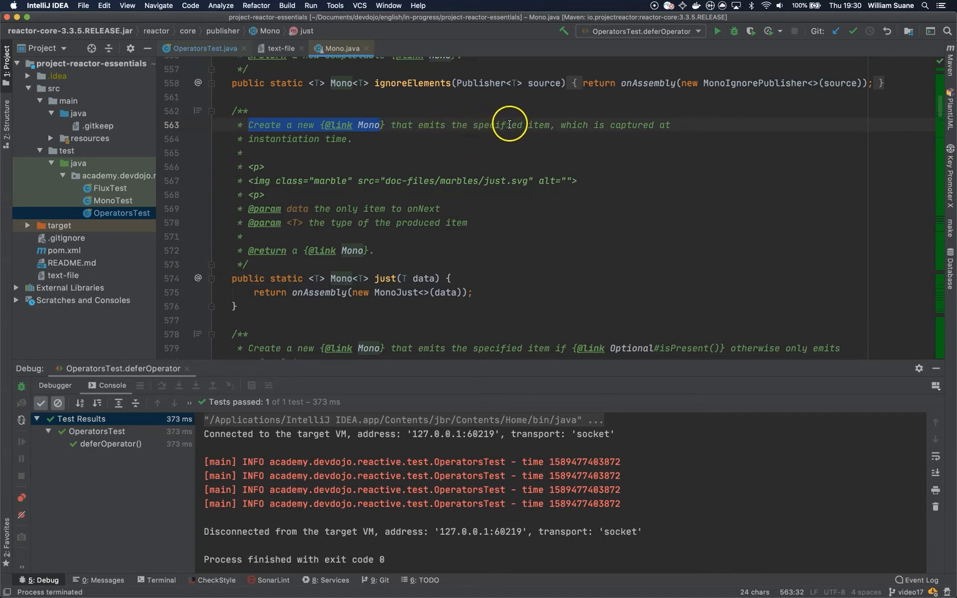
- Highlight the Mono.just javadoc stating the item is captured at instantiation time
{"action": "left_click_drag", "start_coordinate": [561, 124], "coordinate": [618, 124]}
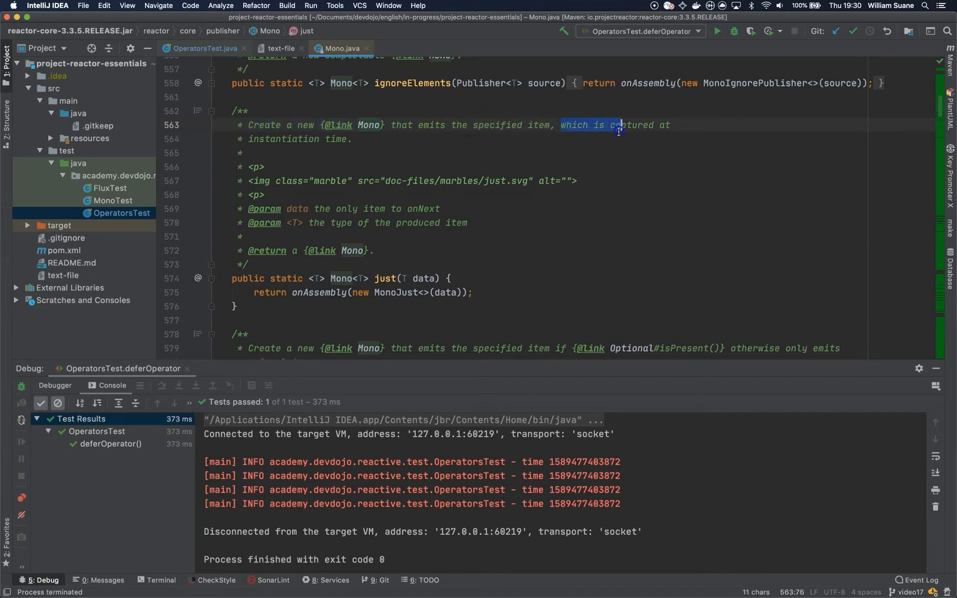
{"action": "left_click_drag", "start_coordinate": [618, 133], "coordinate": [353, 139]}
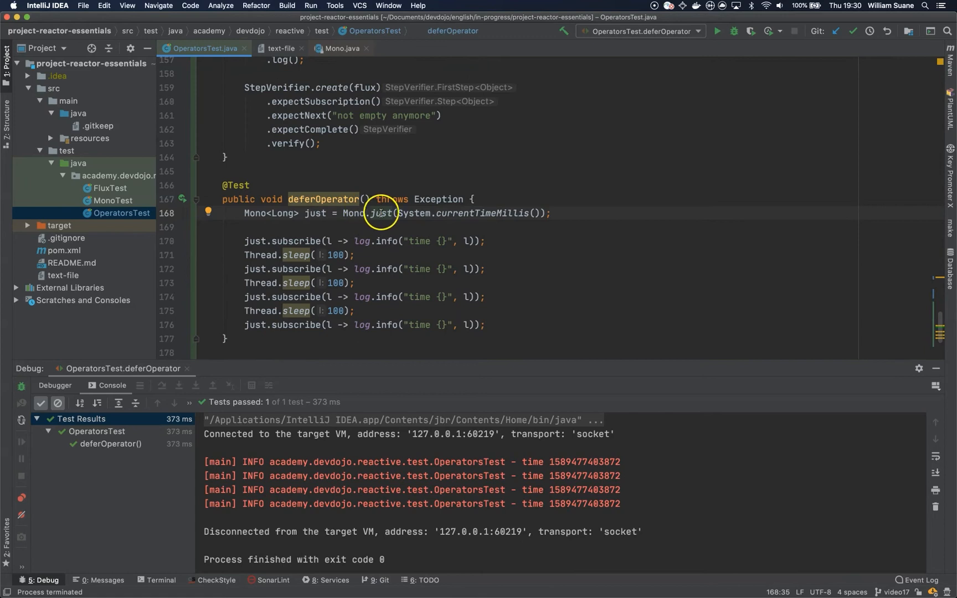
- Add a Mono<Long> defer variable initially copying the Mono.just line
{"action": "left_click_drag", "start_coordinate": [342, 213], "coordinate": [553, 213]}
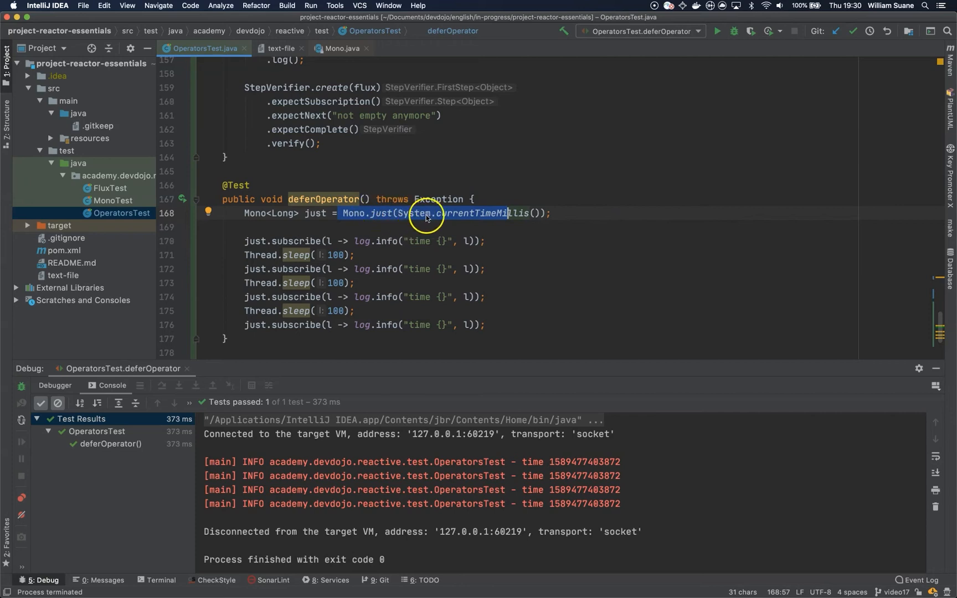
{"action": "mouse_move", "coordinate": [543, 224]}
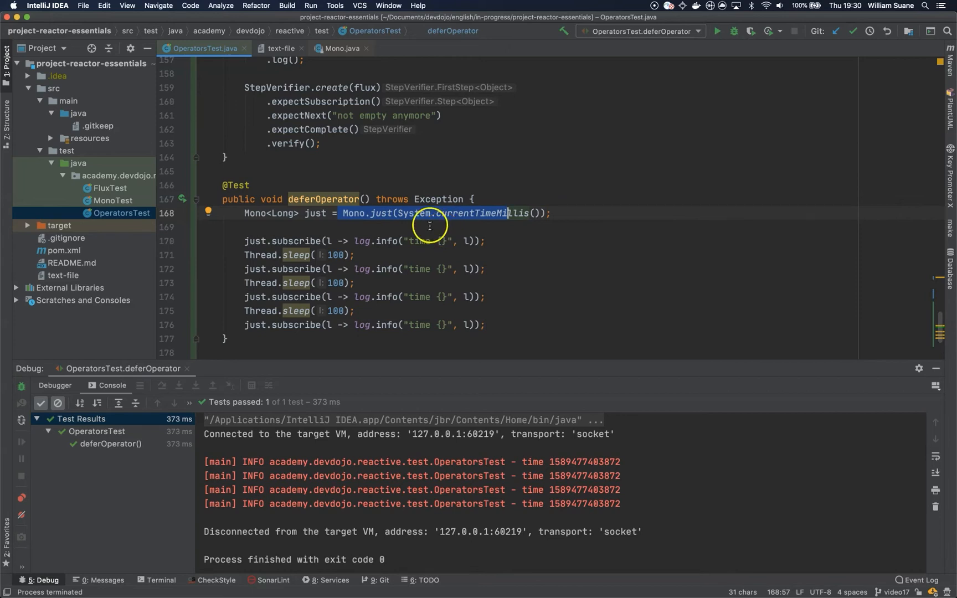
{"action": "mouse_move", "coordinate": [495, 255]}
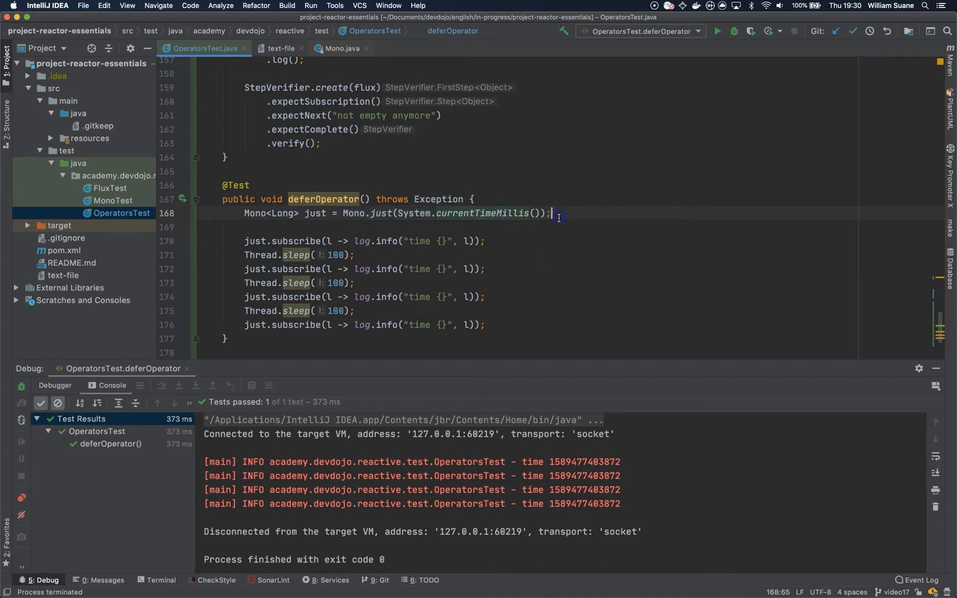
{"action": "type", "text": "Mono<Long> defer = Mono.just(System.currentTimeMillis());"}
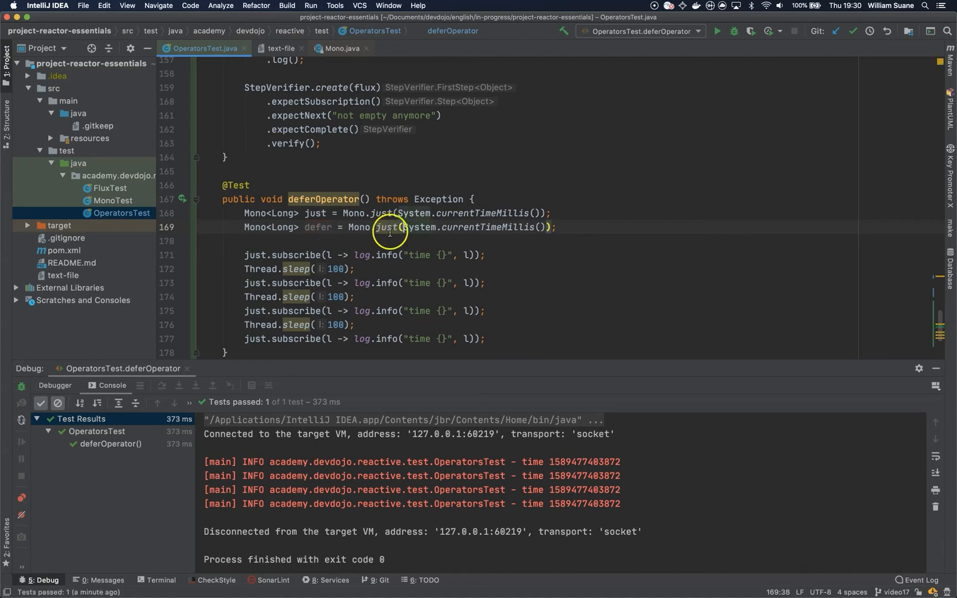
- Rewrite it as Mono.defer(() -> Mono.just(System.currentTimeMillis()))
{"action": "double_click", "coordinate": [388, 227]}
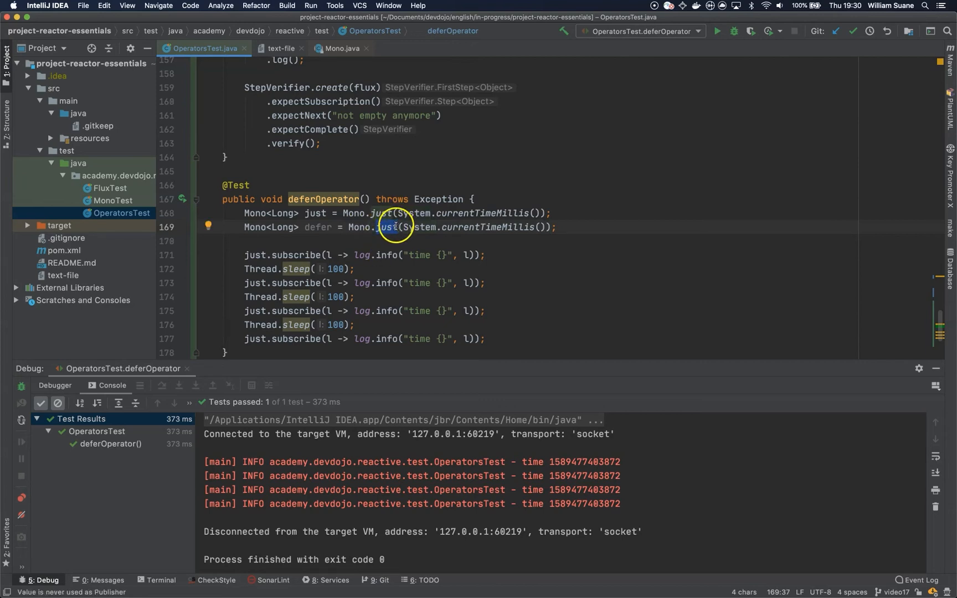
{"action": "type", "text": "defer"}
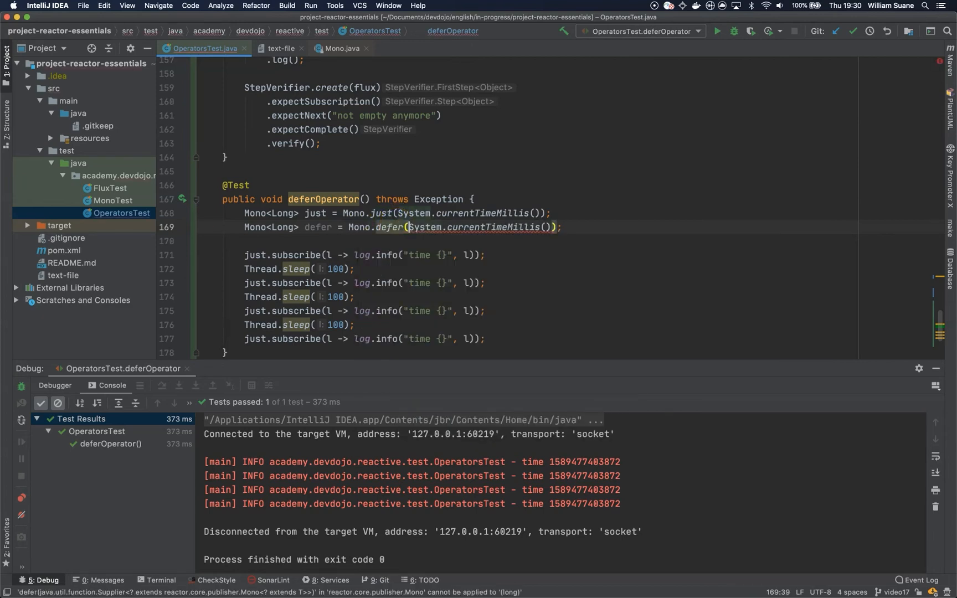
{"action": "type", "text": "() ->"}
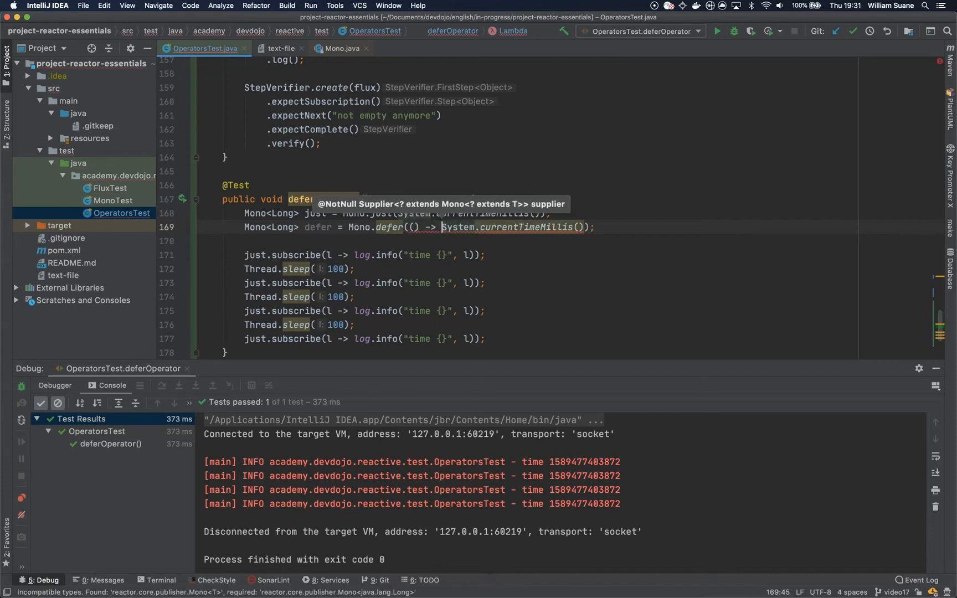
{"action": "type", "text": "Mono.just("}
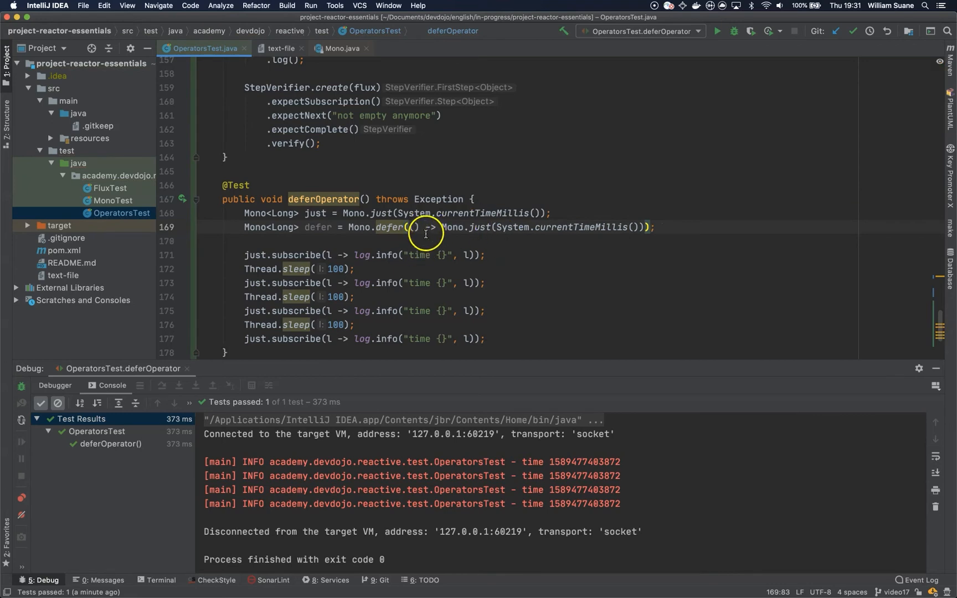
{"action": "left_click", "coordinate": [390, 227]}
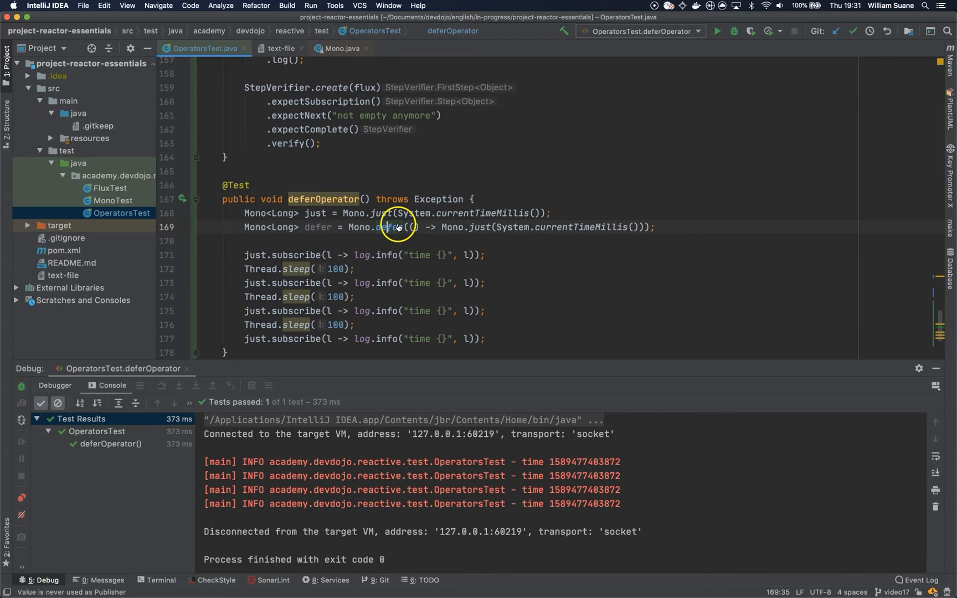
- Jump to Mono.defer's source and highlight its javadoc about supplying the target Mono
{"action": "left_click", "coordinate": [391, 227]}
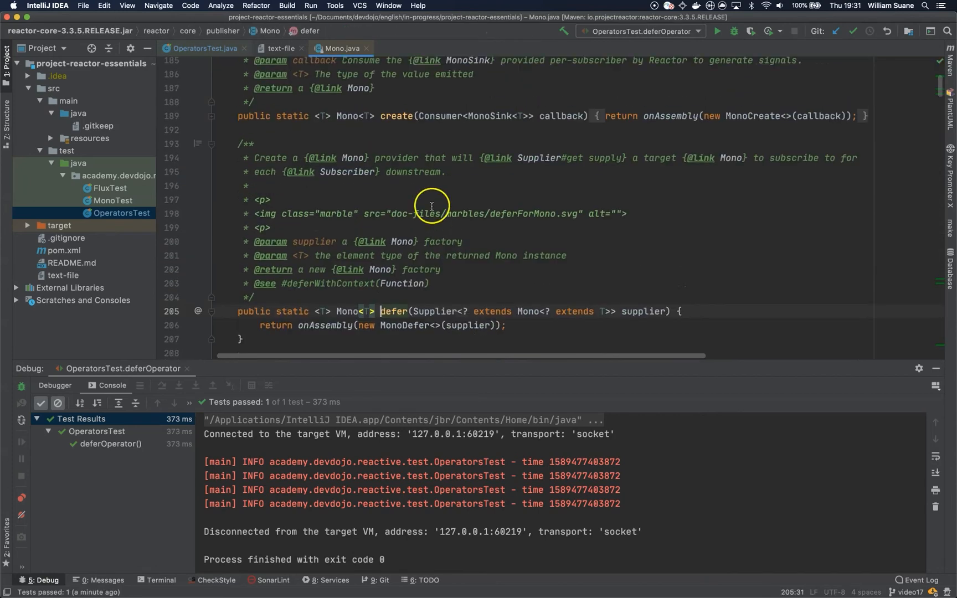
{"action": "left_click_drag", "start_coordinate": [375, 158], "coordinate": [499, 159]}
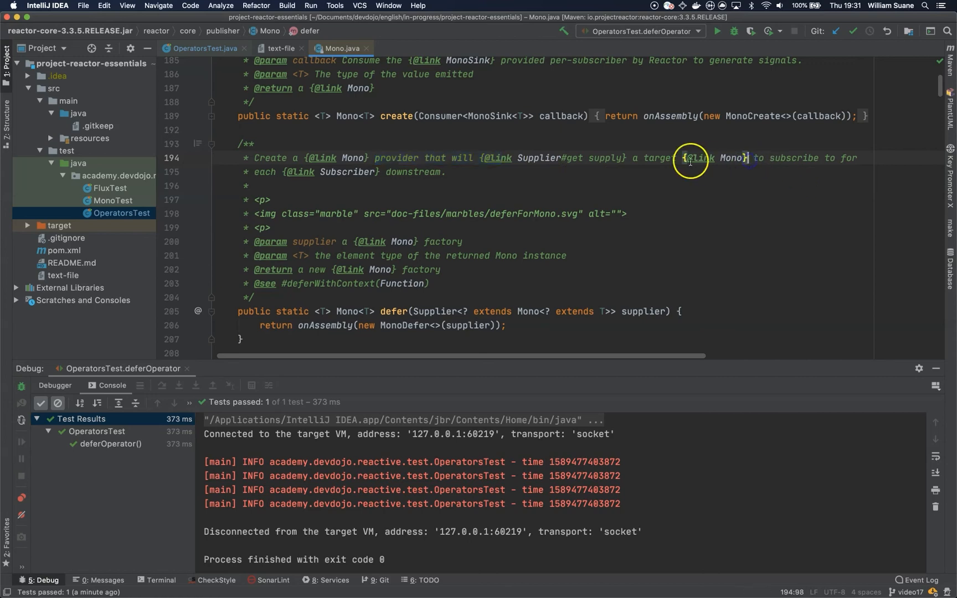
{"action": "left_click_drag", "start_coordinate": [752, 158], "coordinate": [814, 158]}
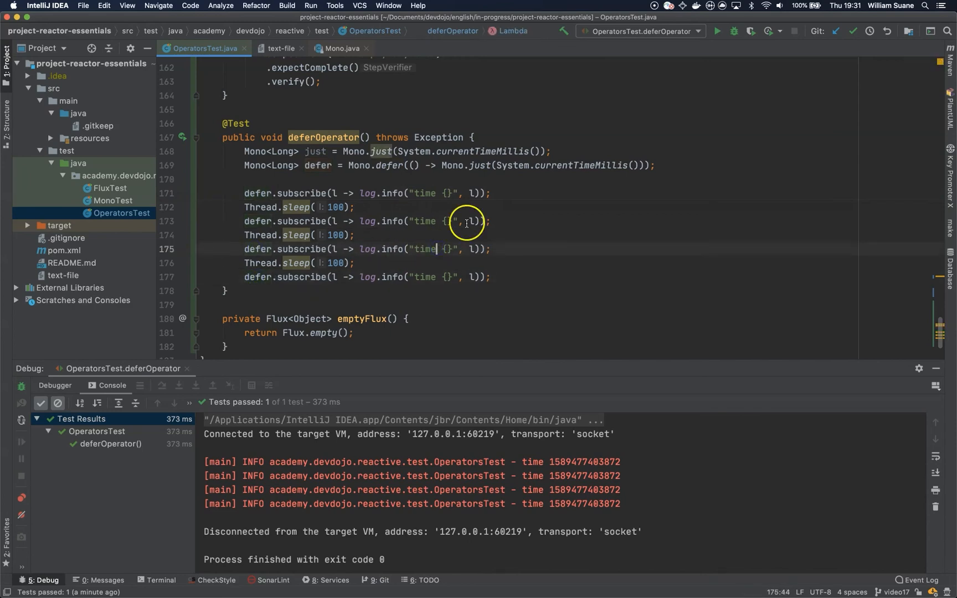
- Rerun the deferOperator test, which now logs four different timestamps
{"action": "left_click", "coordinate": [737, 31]}
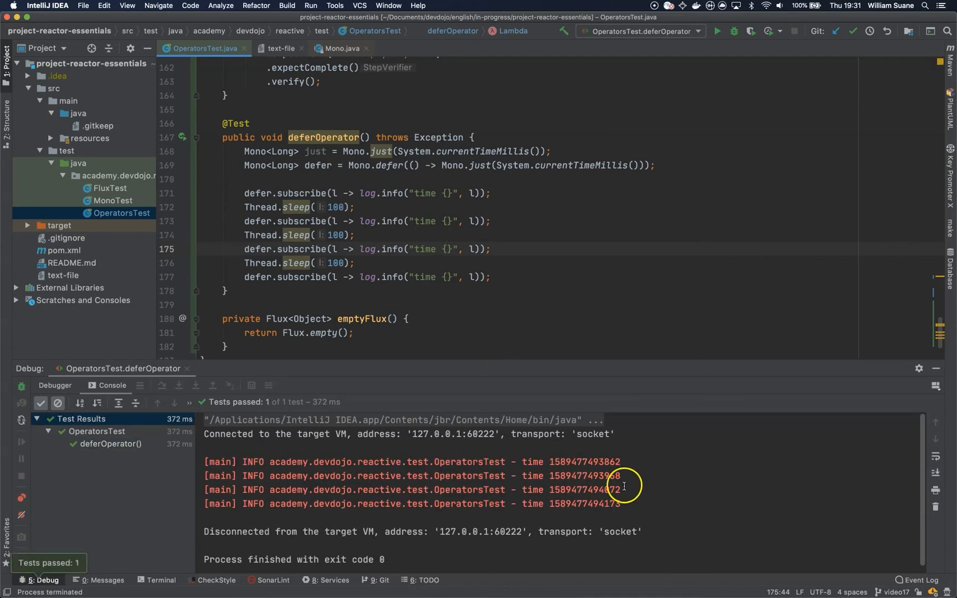
{"action": "mouse_move", "coordinate": [426, 178]}
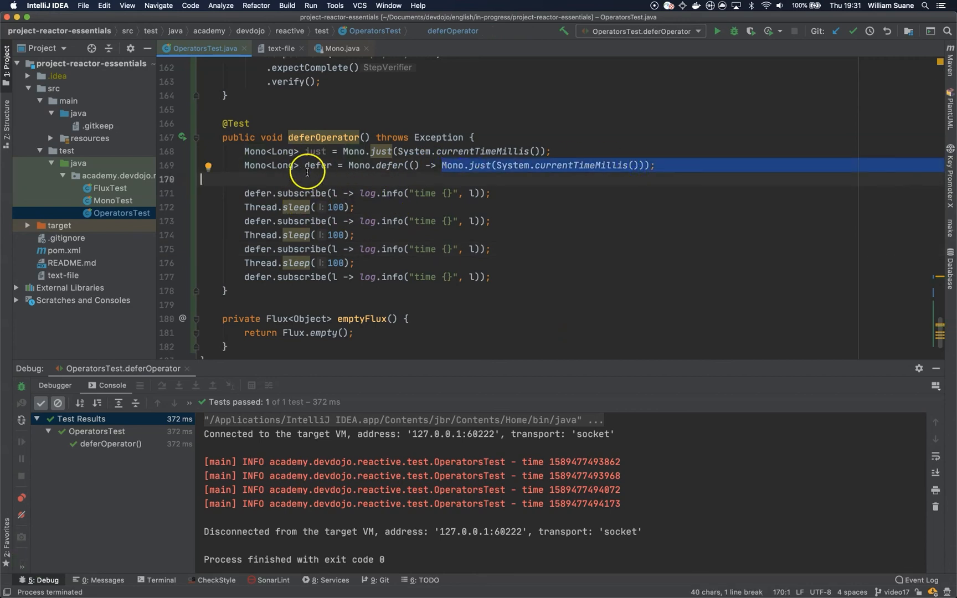
- Declare AtomicLong atomicLong = new AtomicLong(); after the last subscription
{"action": "left_click", "coordinate": [319, 165]}
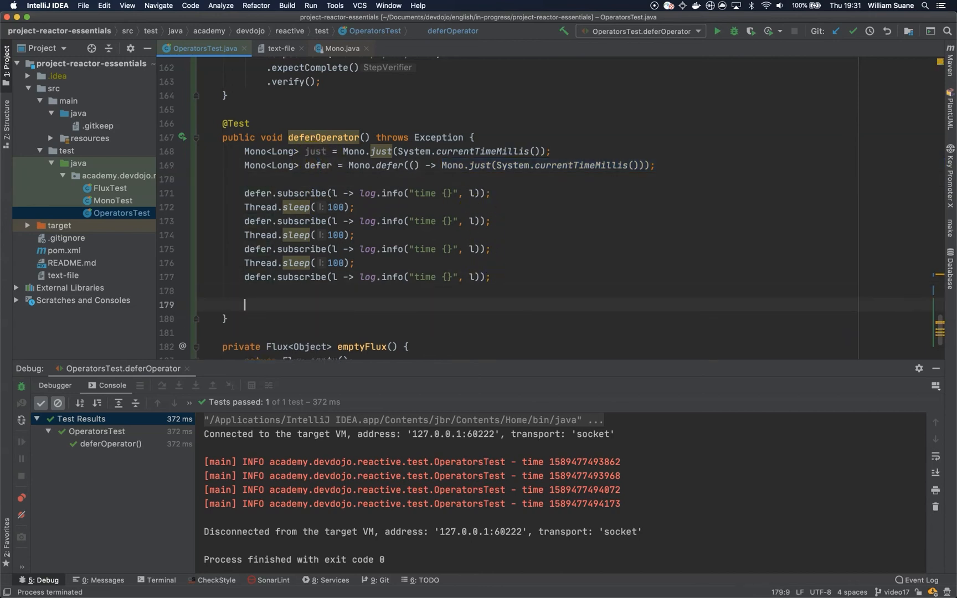
{"action": "type", "text": "AtomicLong a"}
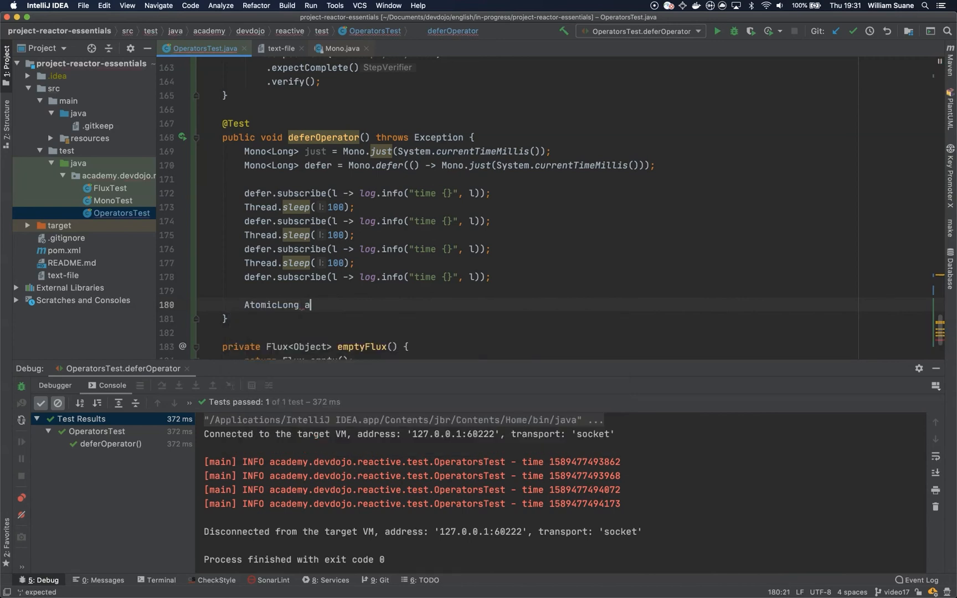
{"action": "type", "text": "tomicLong = new AtomicLong()"}
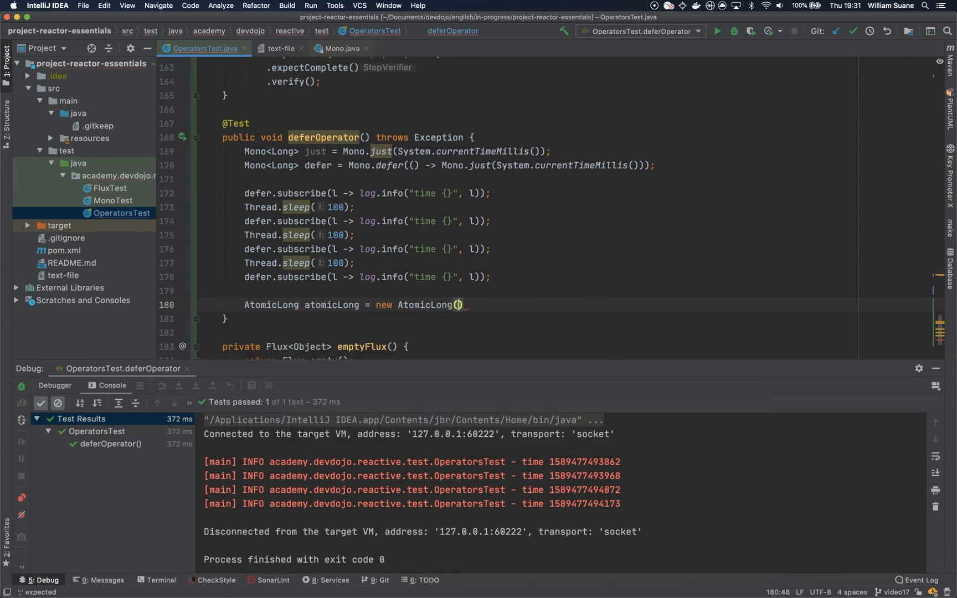
{"action": "key", "text": "Enter"}
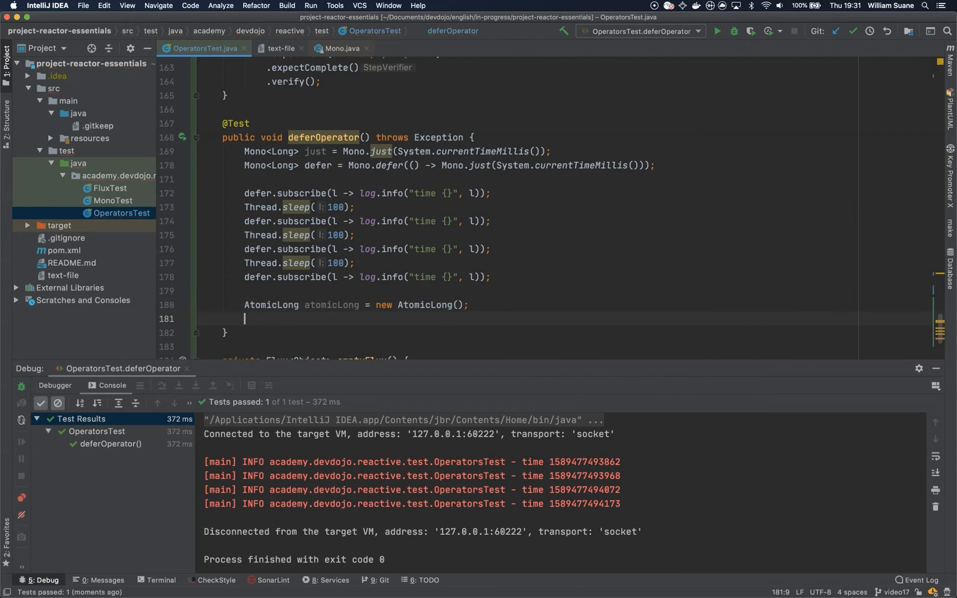
- Subscribe to defer with atomicLong::set to store the deferred value
{"action": "type", "text": "defer"}
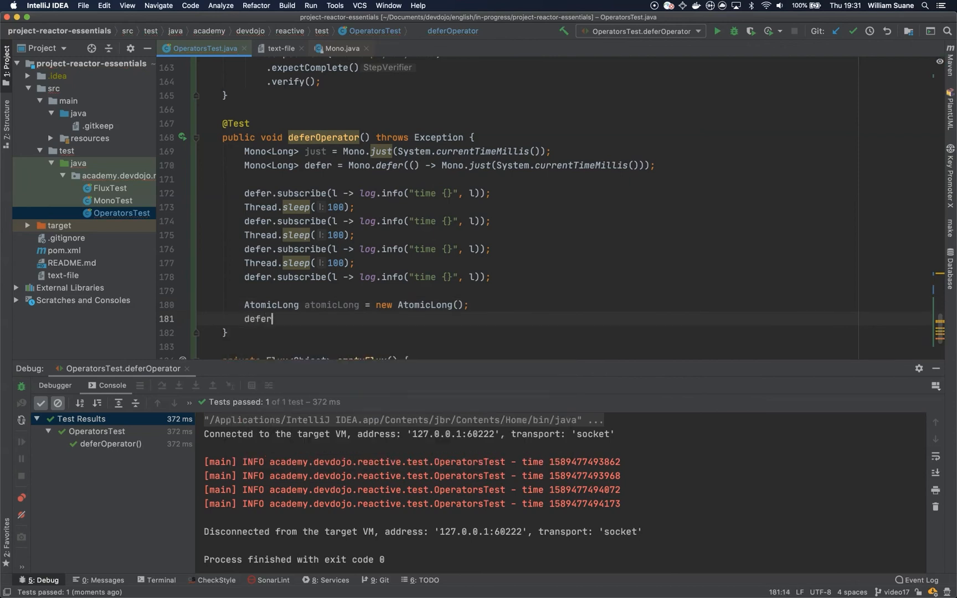
{"action": "type", "text": ".subscribe()"}
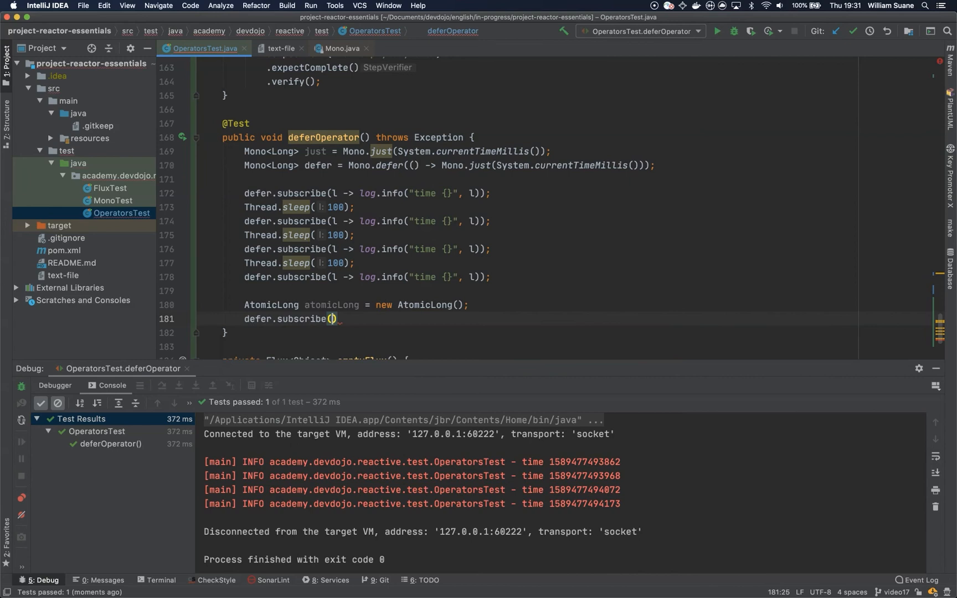
{"action": "mouse_move", "coordinate": [492, 279]}
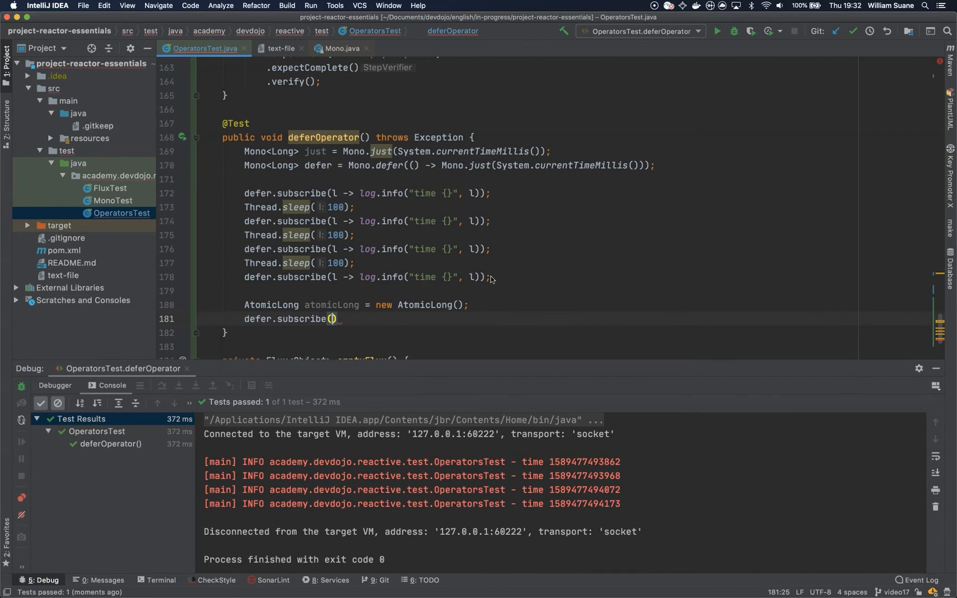
{"action": "type", "text": "a"}
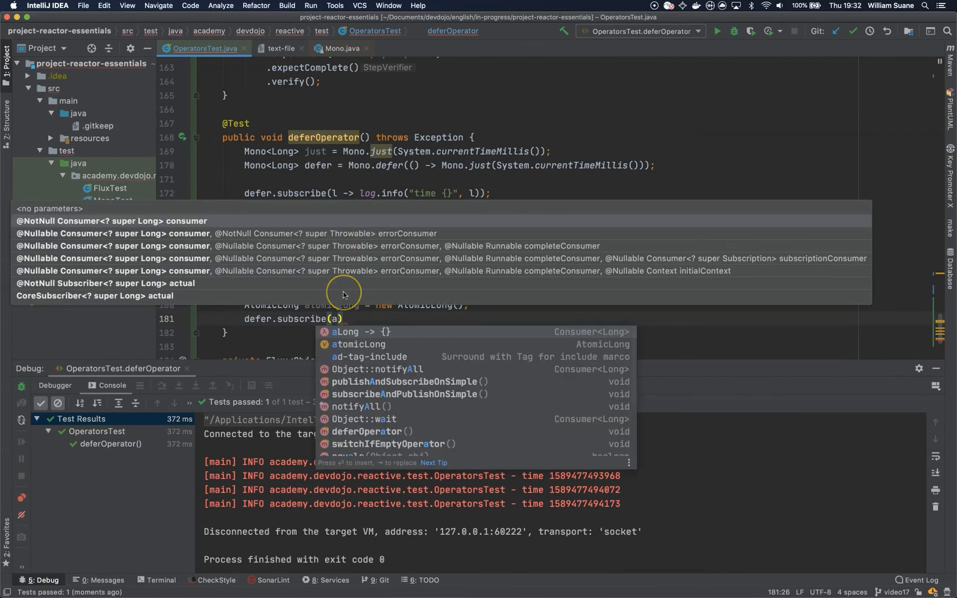
{"action": "type", "text": "tomicLong::set"}
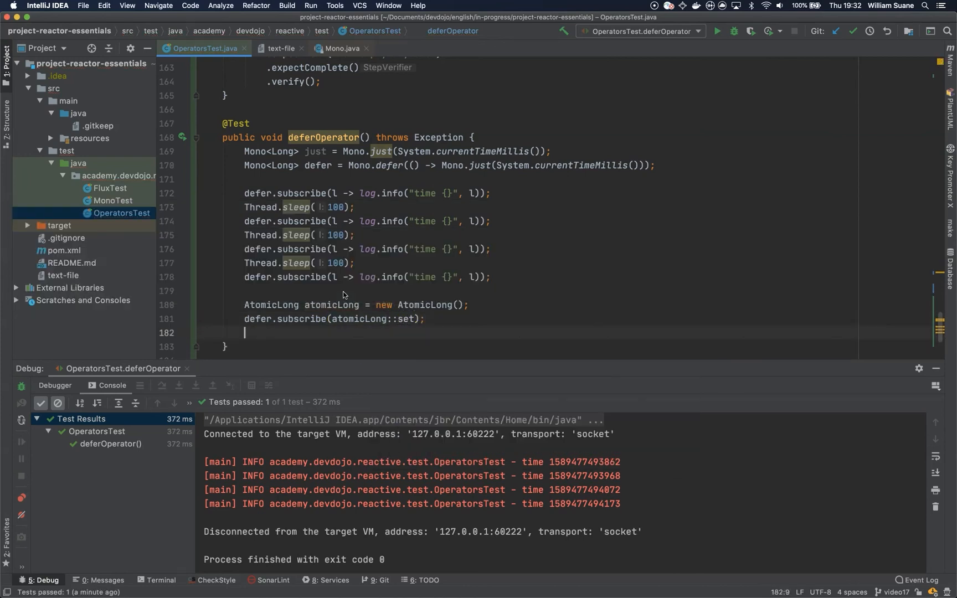
- Begin Assertions.assertTrue(atomicLong.get() >= ...) to check the stored timestamp
{"action": "type", "text": "Asser"}
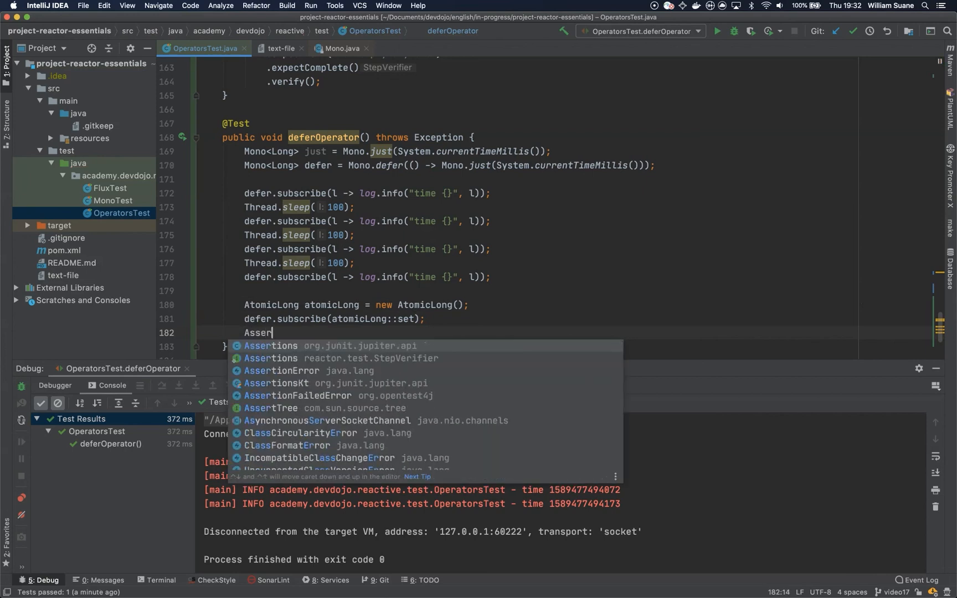
{"action": "type", "text": "tions."}
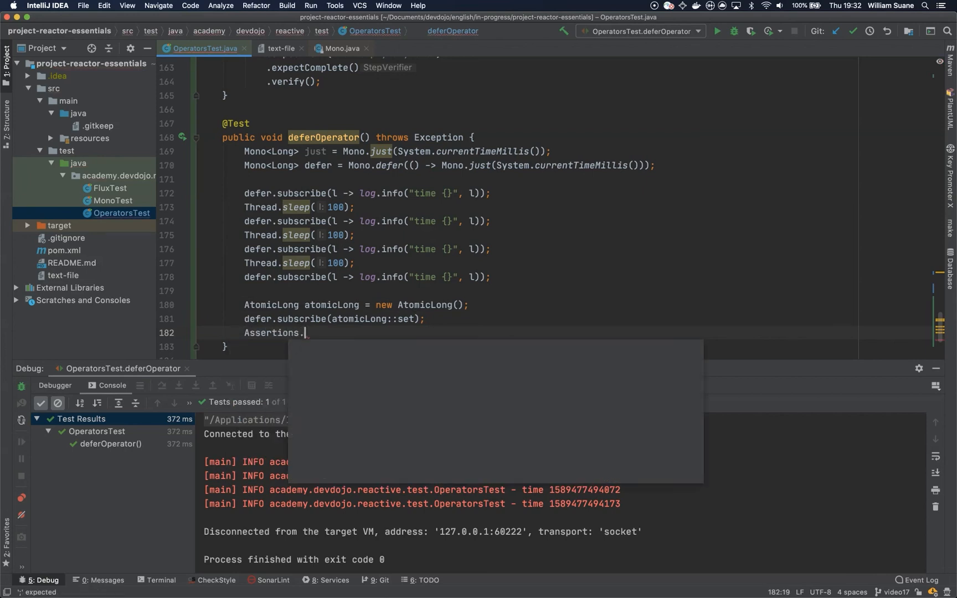
{"action": "type", "text": "assertTrue();"}
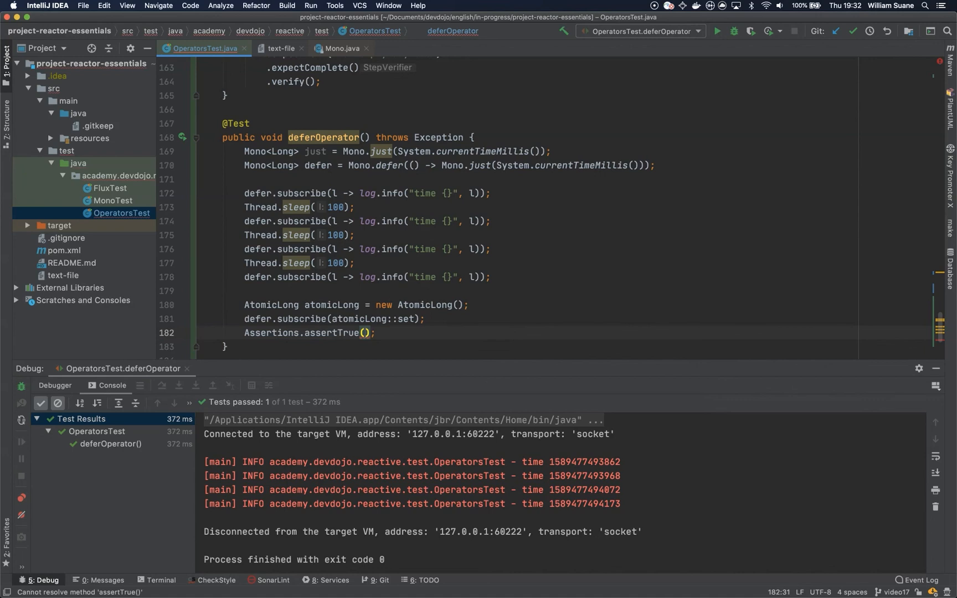
{"action": "type", "text": "atomicLong.get("}
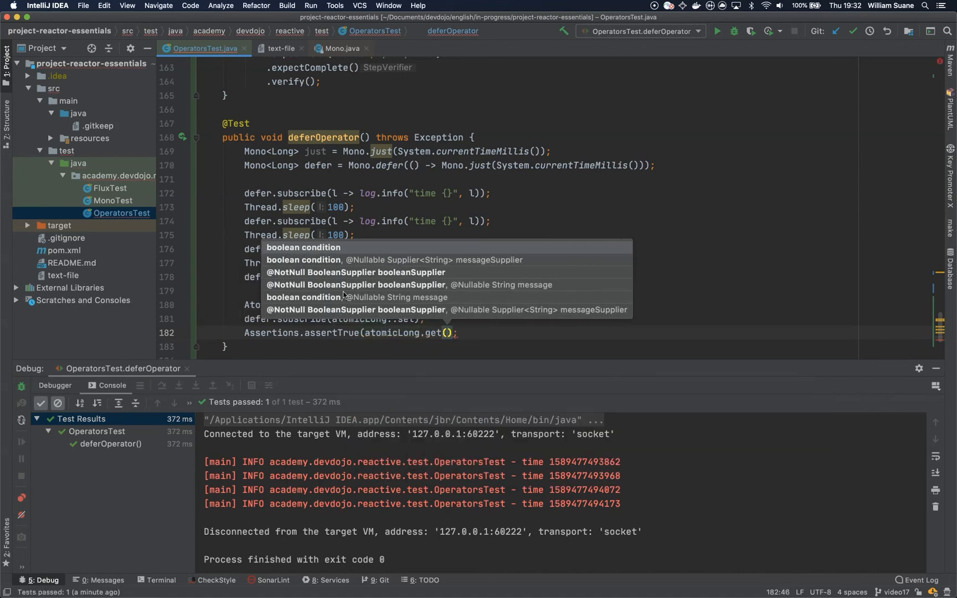
{"action": "type", "text": ">="}
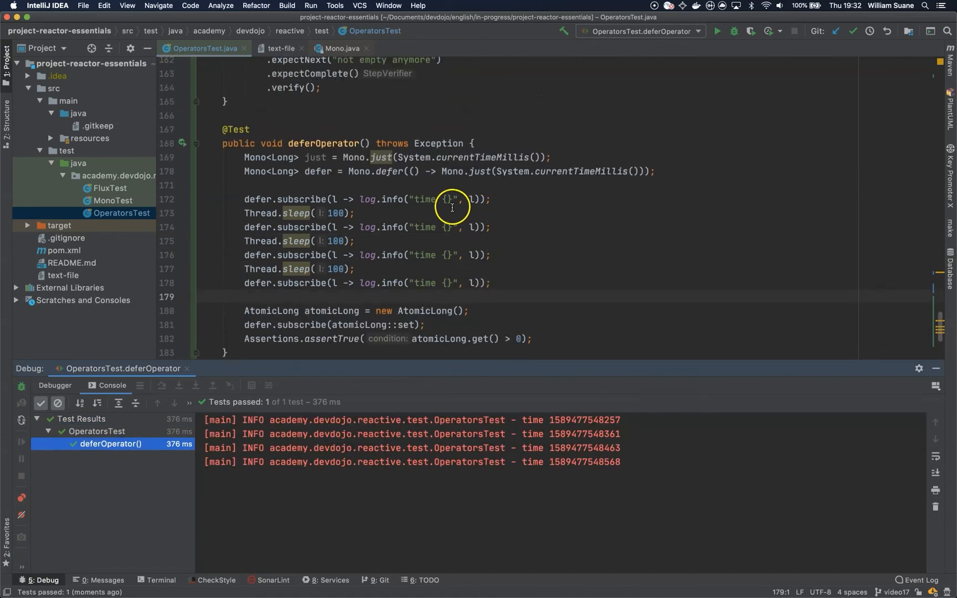
{"action": "mouse_move", "coordinate": [391, 171]}
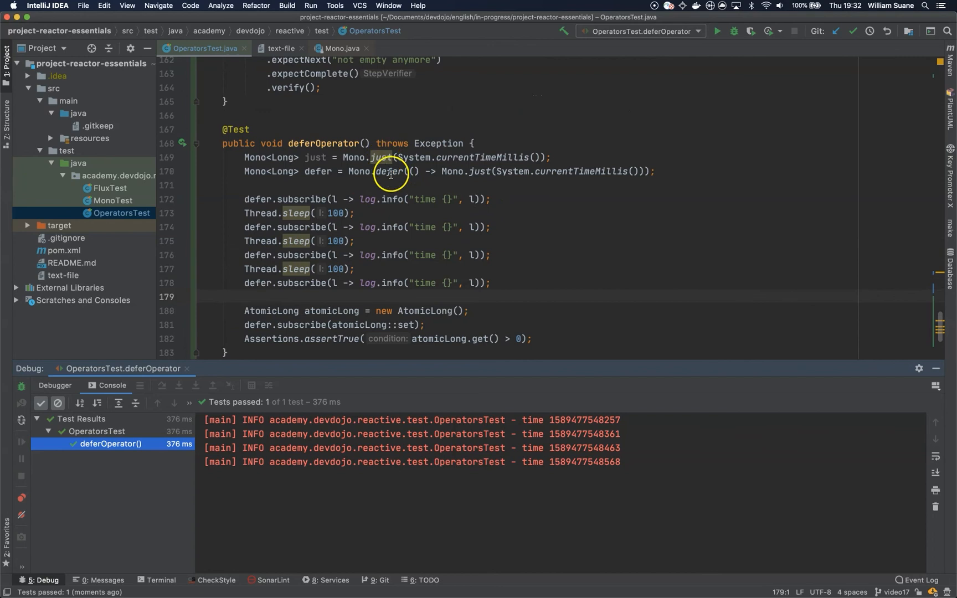
{"action": "mouse_move", "coordinate": [417, 166]}
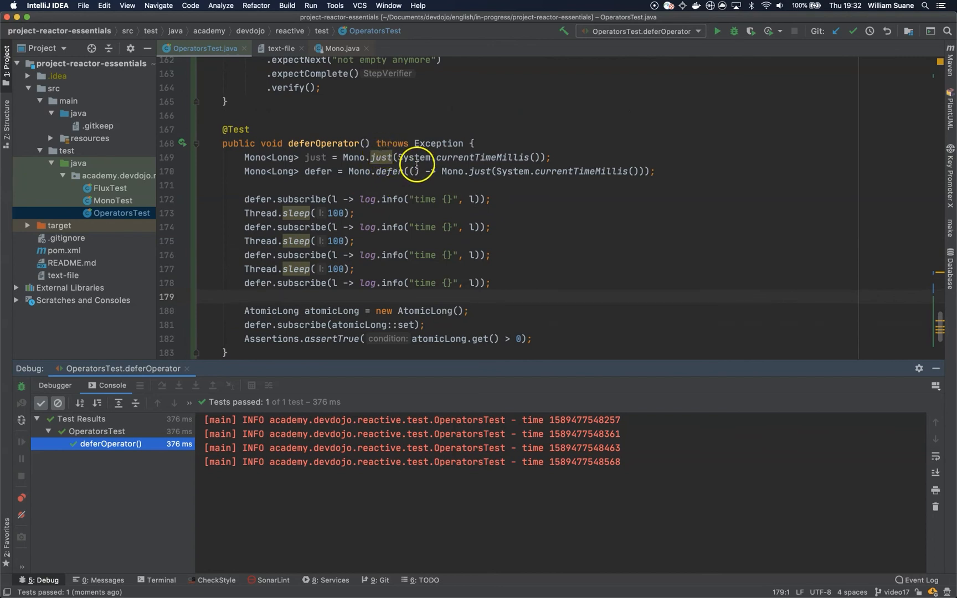